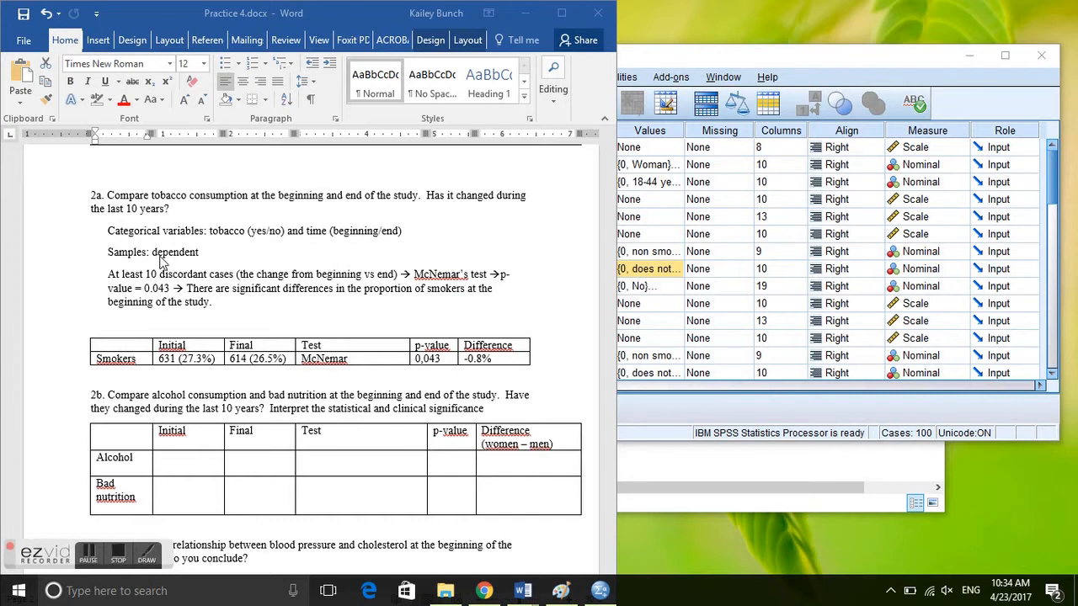
mouse_move(162, 207)
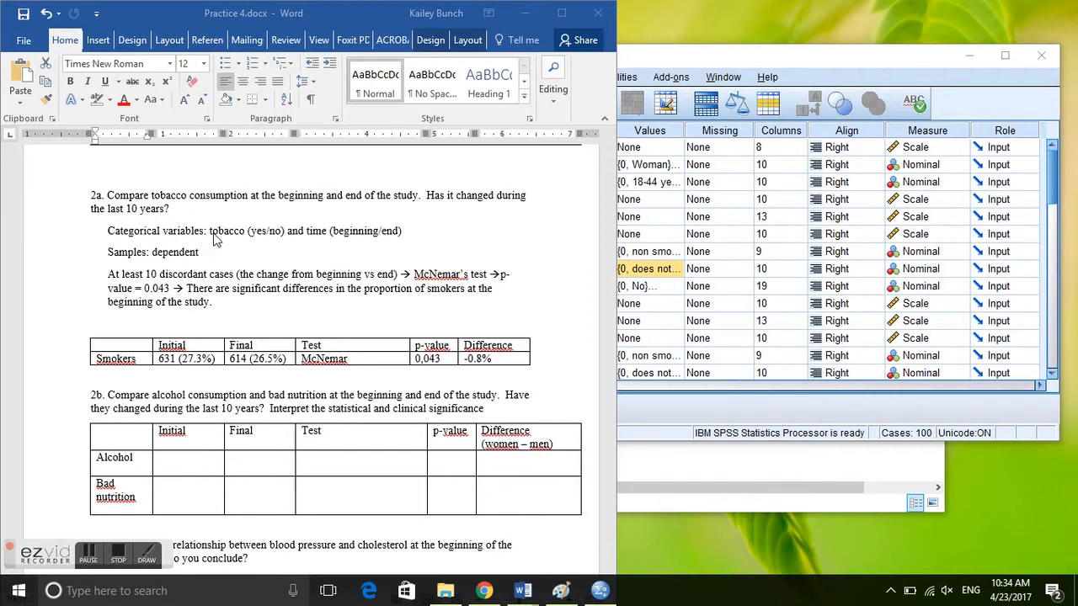
mouse_move(255, 241)
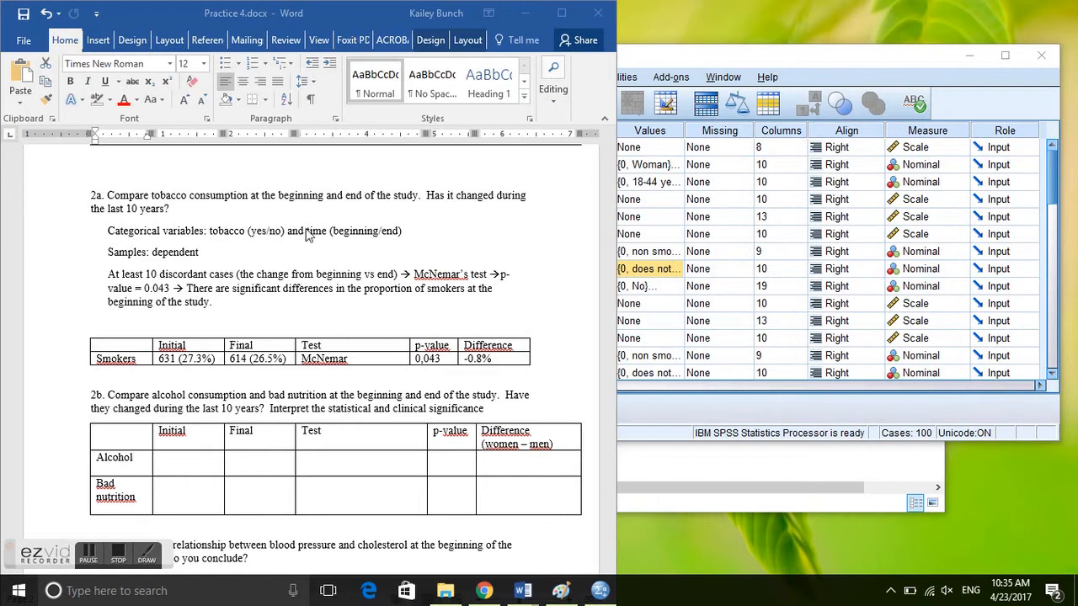
mouse_move(364, 265)
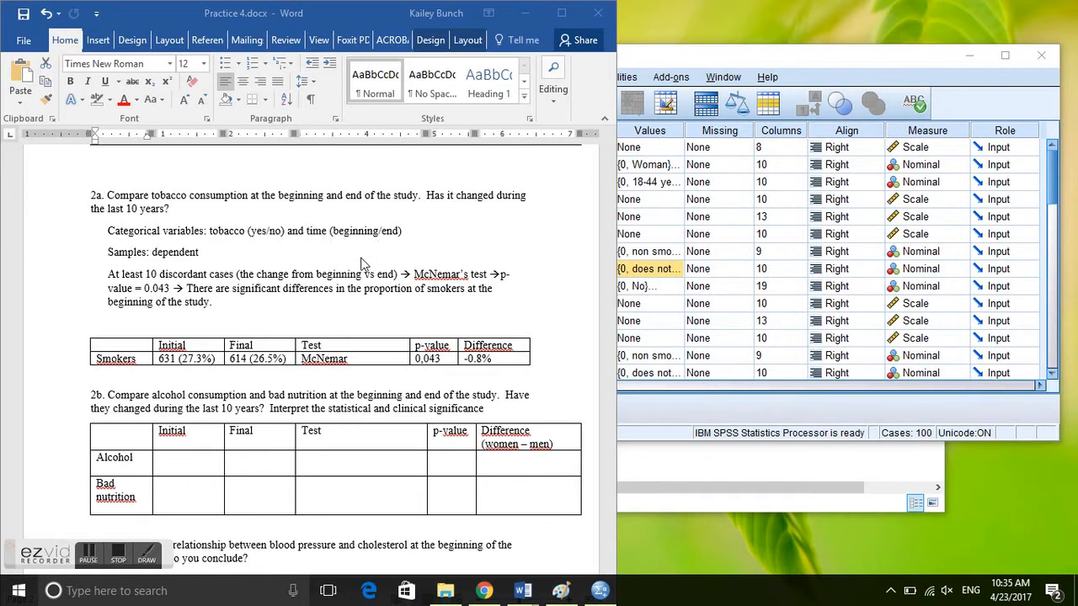
mouse_move(599, 386)
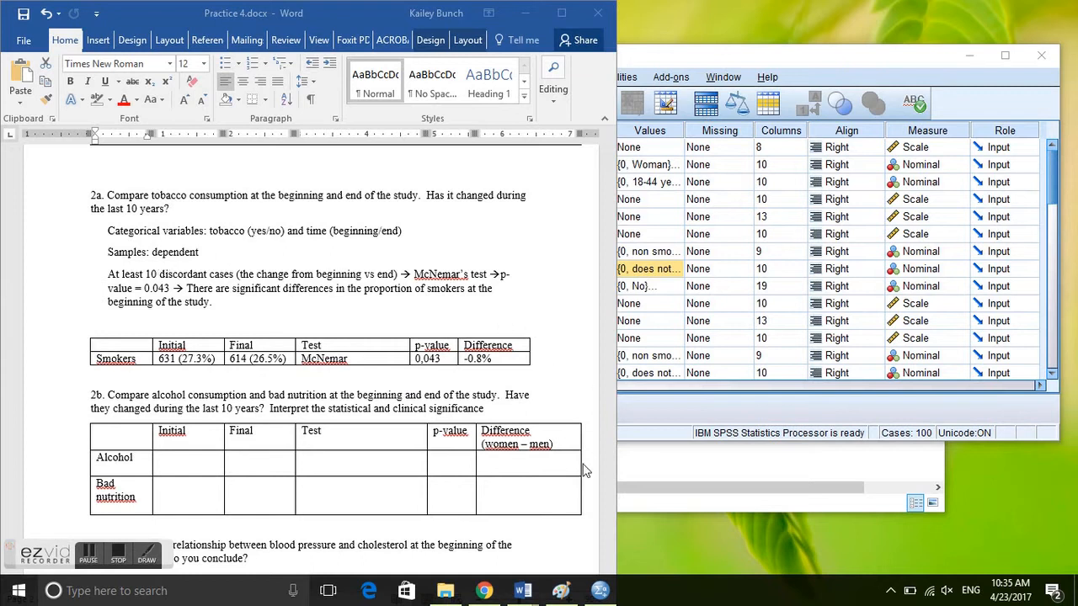
mouse_move(600, 240)
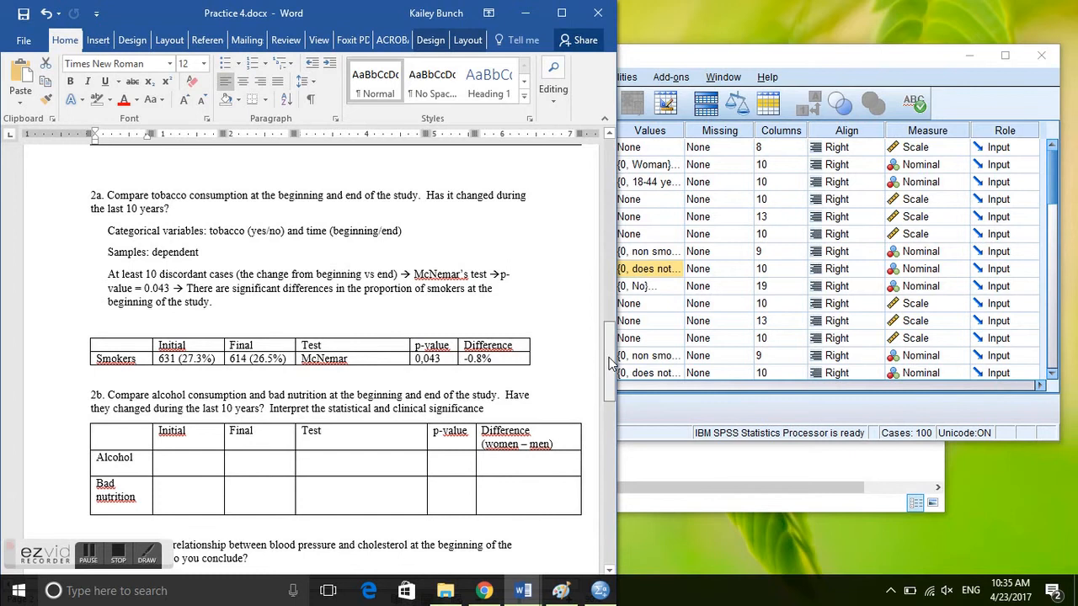
Step: Browse the Practice4 data, then start Analyze > Descriptive Statistics > Crosstabs
scroll(up, 3)
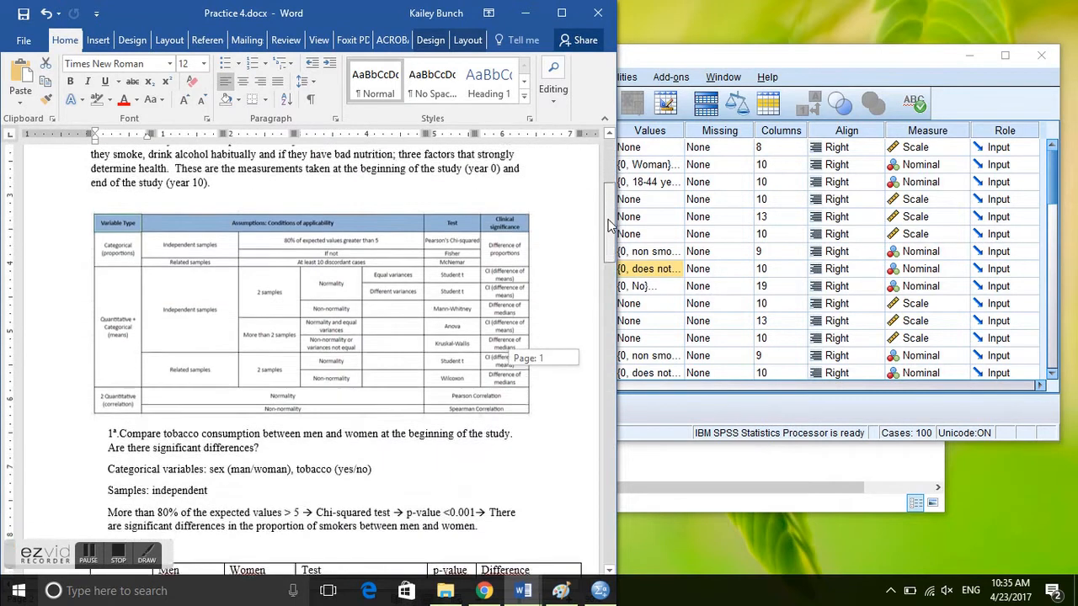
scroll(down, 3)
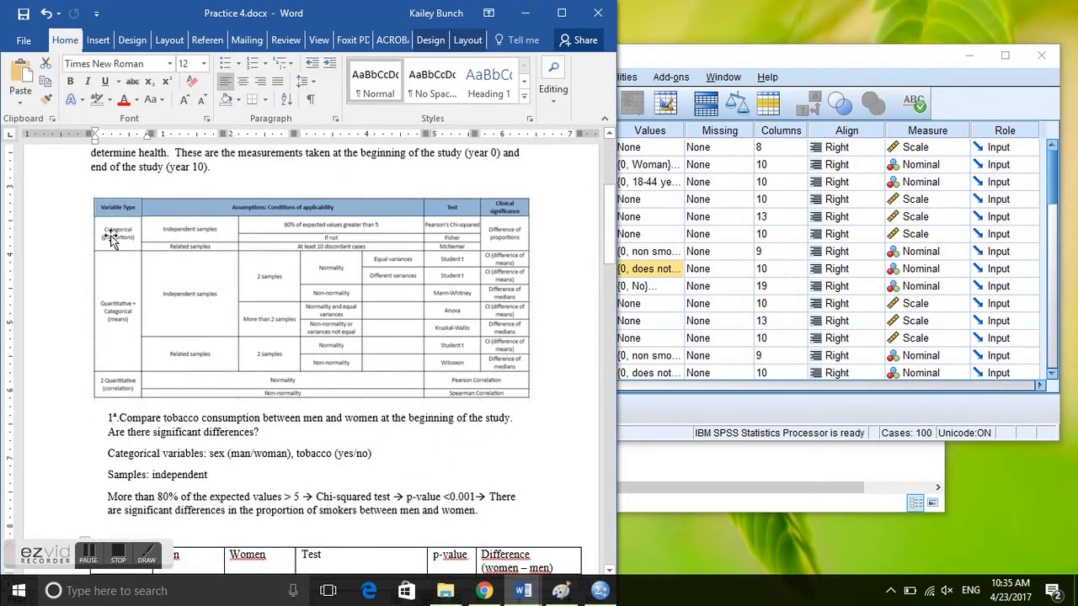
mouse_move(219, 250)
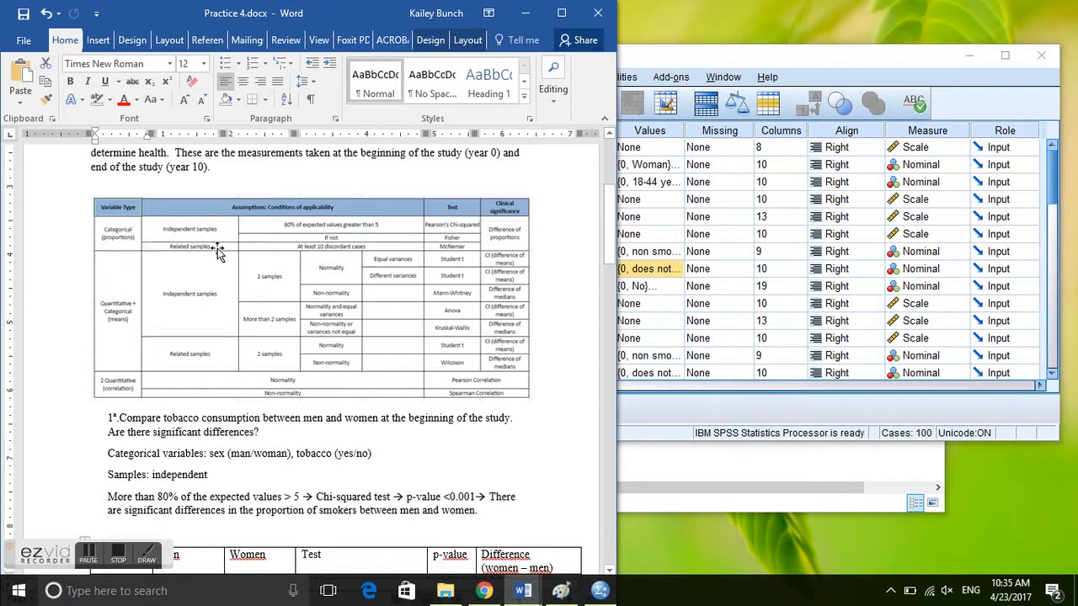
mouse_move(305, 251)
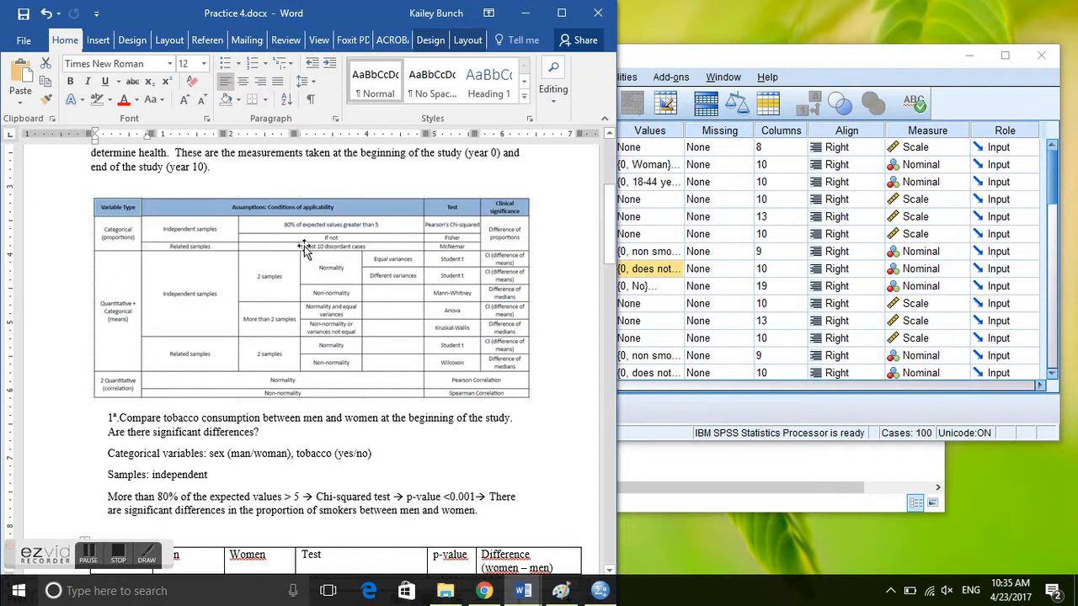
mouse_move(362, 254)
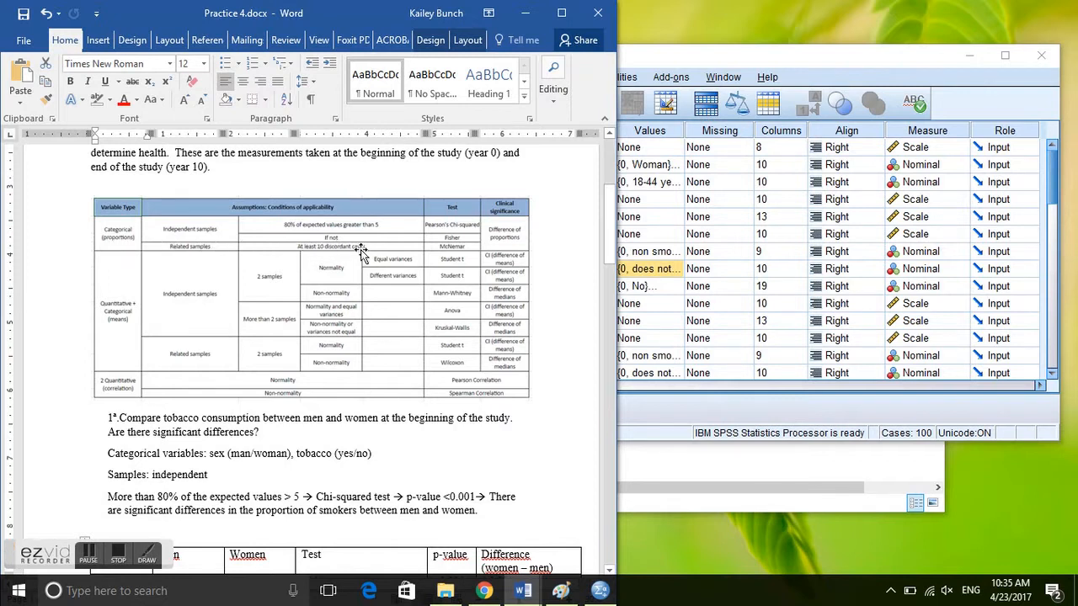
mouse_move(383, 250)
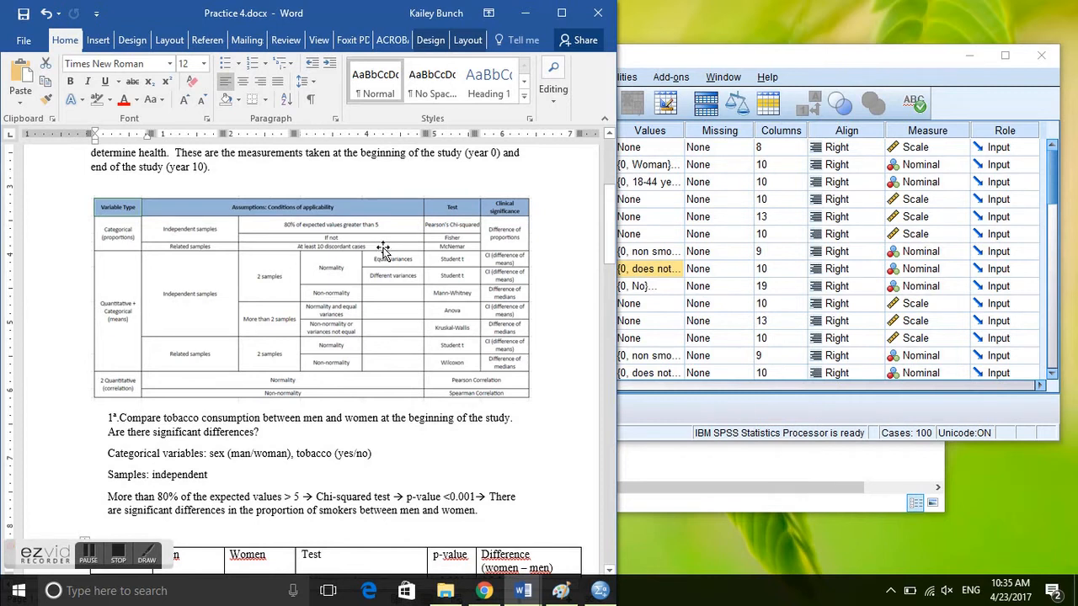
mouse_move(446, 258)
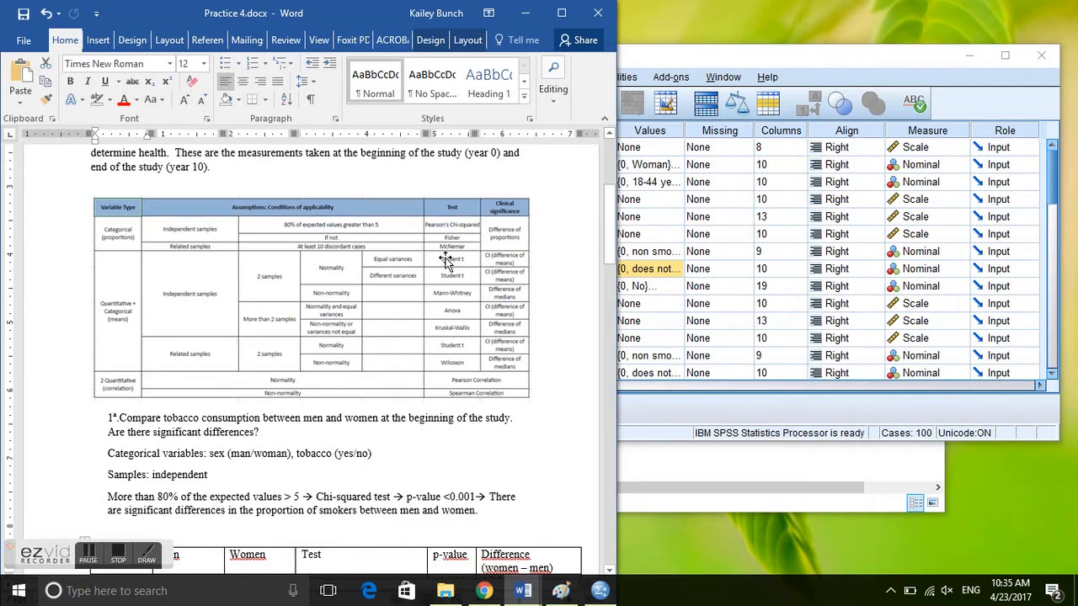
mouse_move(467, 257)
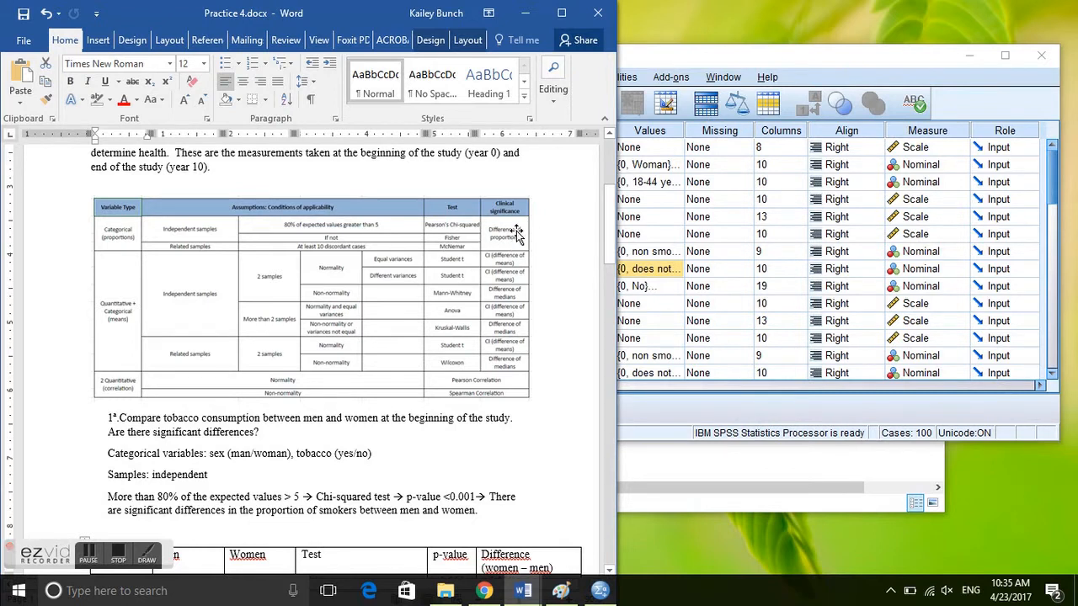
scroll(down, 3)
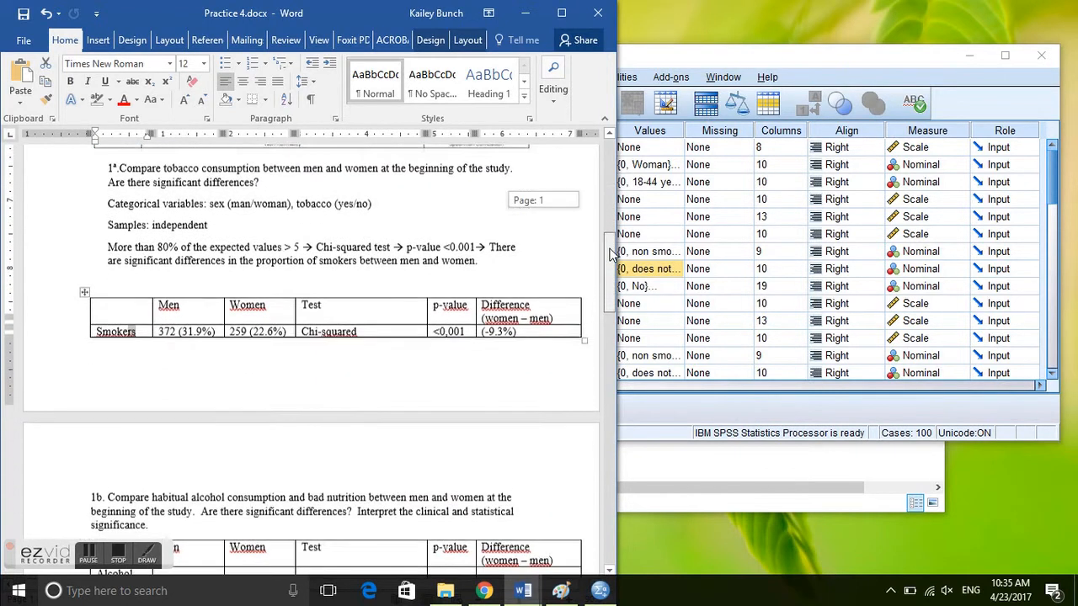
scroll(down, 3)
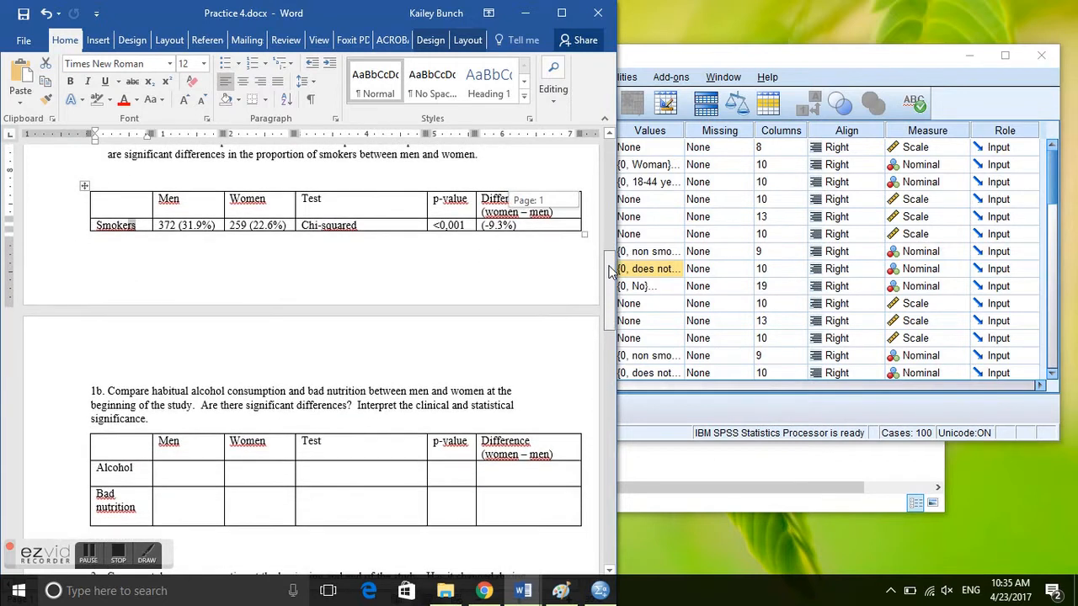
scroll(up, 3)
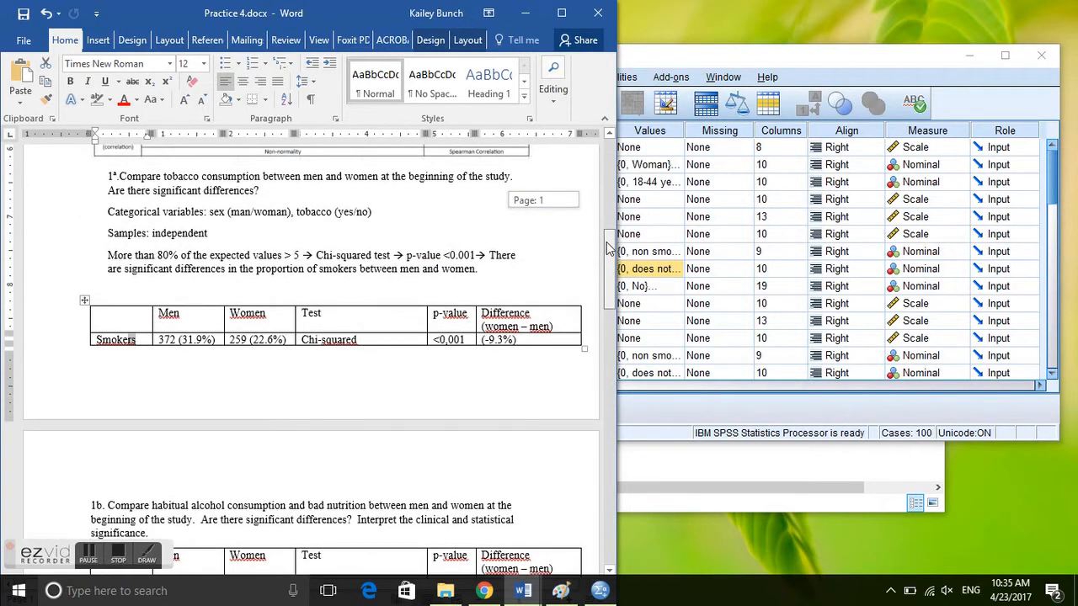
scroll(down, 3)
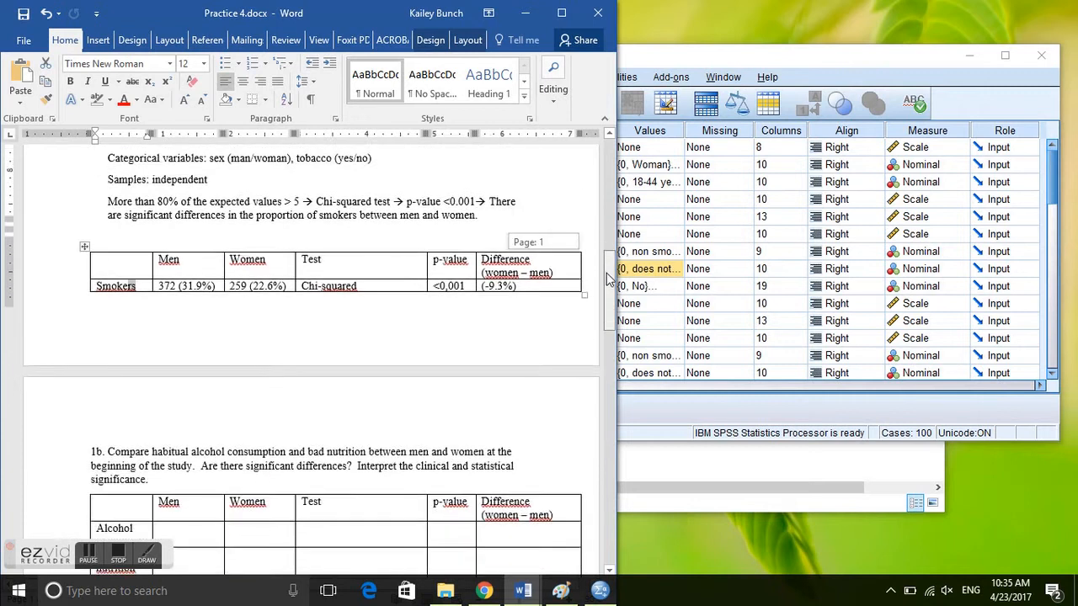
scroll(down, 3)
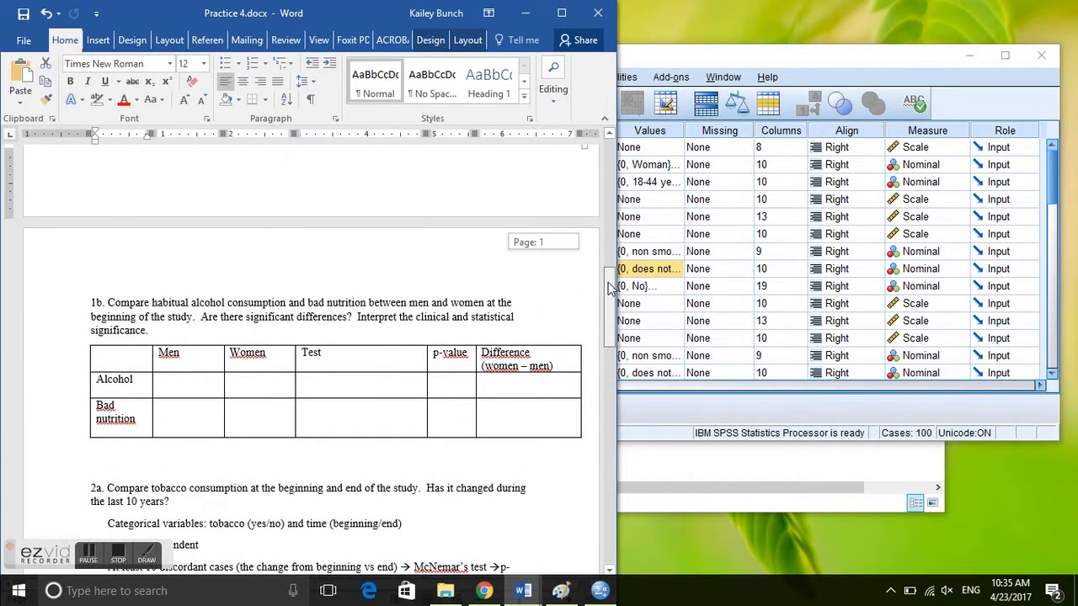
scroll(up, 3)
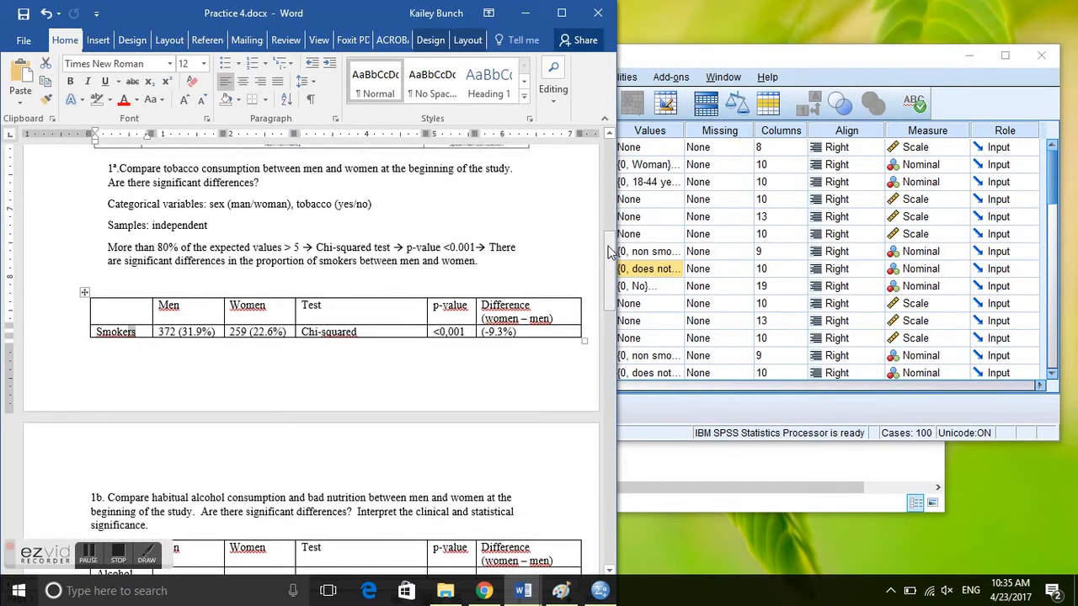
scroll(down, 3)
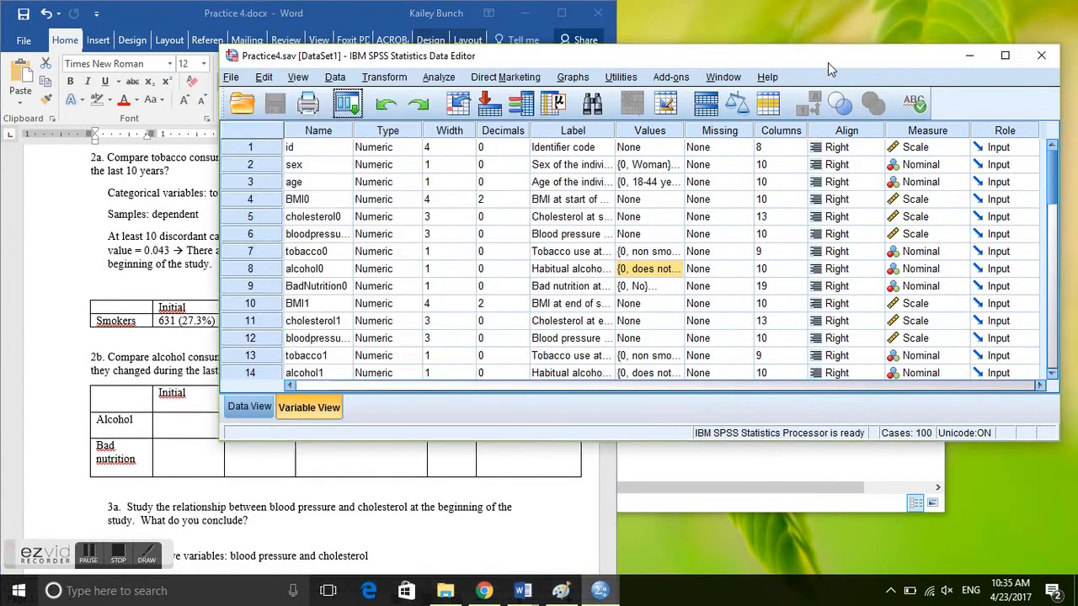
mouse_move(404, 84)
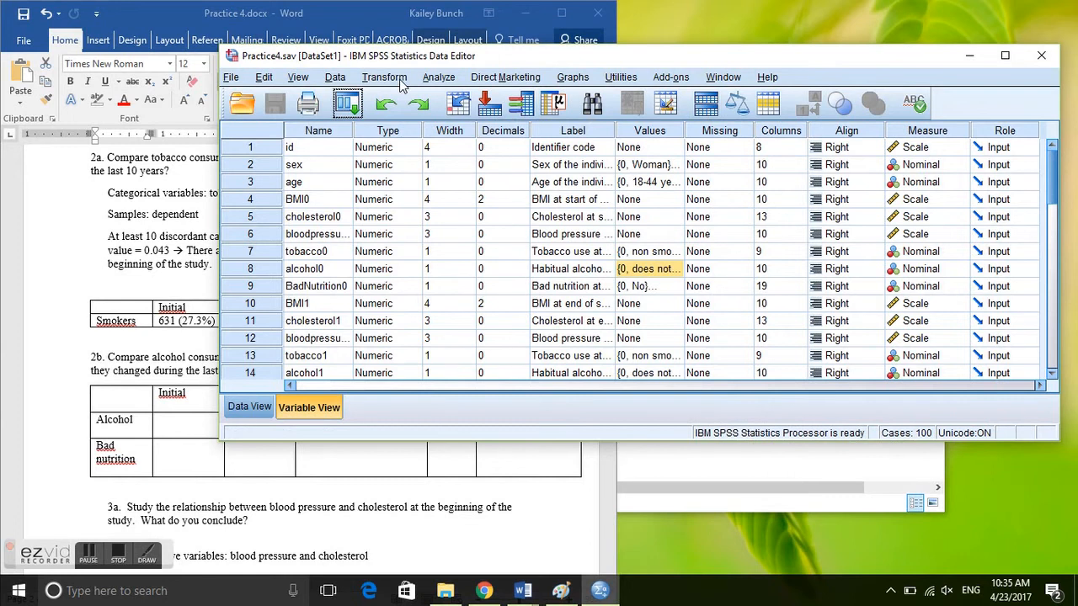
mouse_move(441, 85)
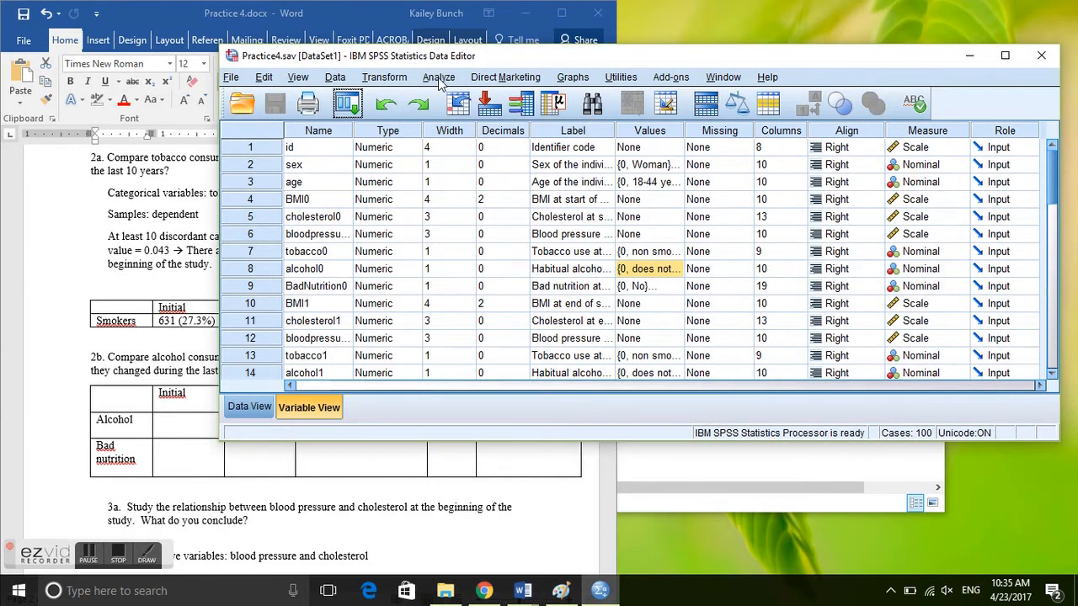
click(438, 76)
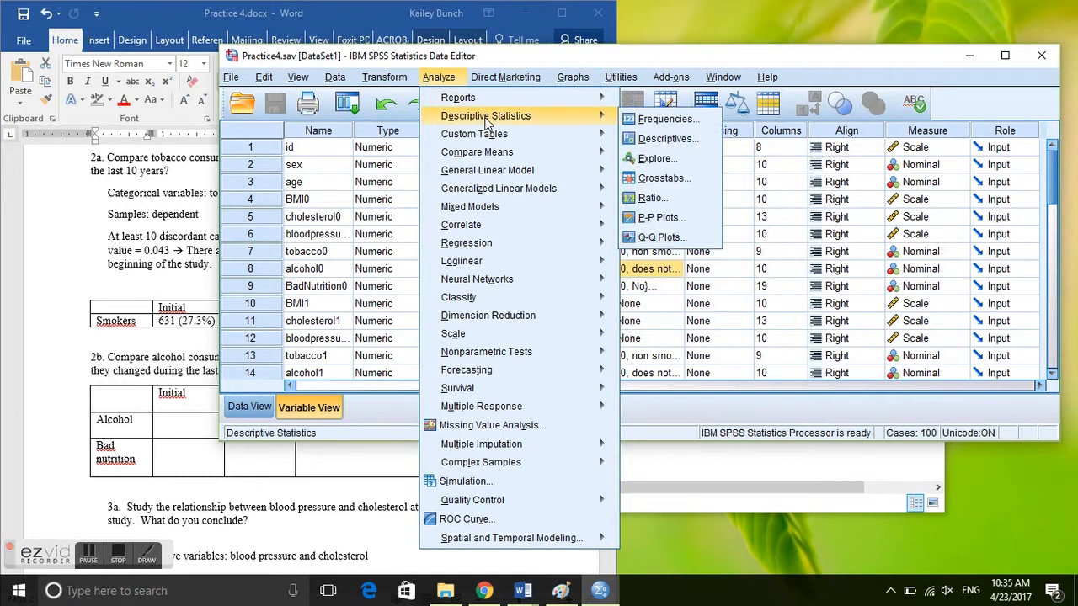
mouse_move(664, 178)
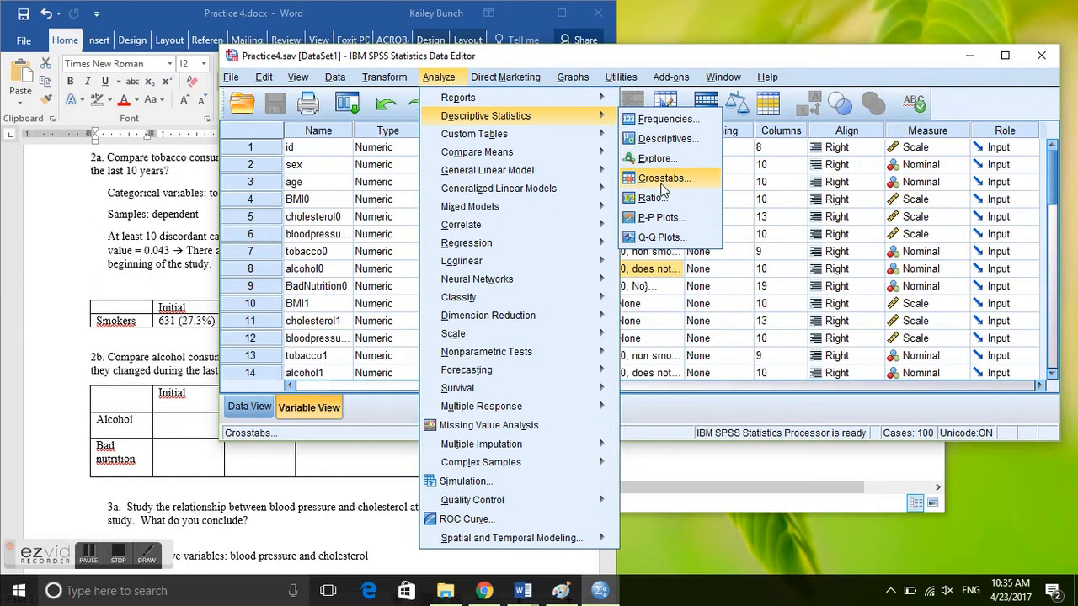
click(664, 178)
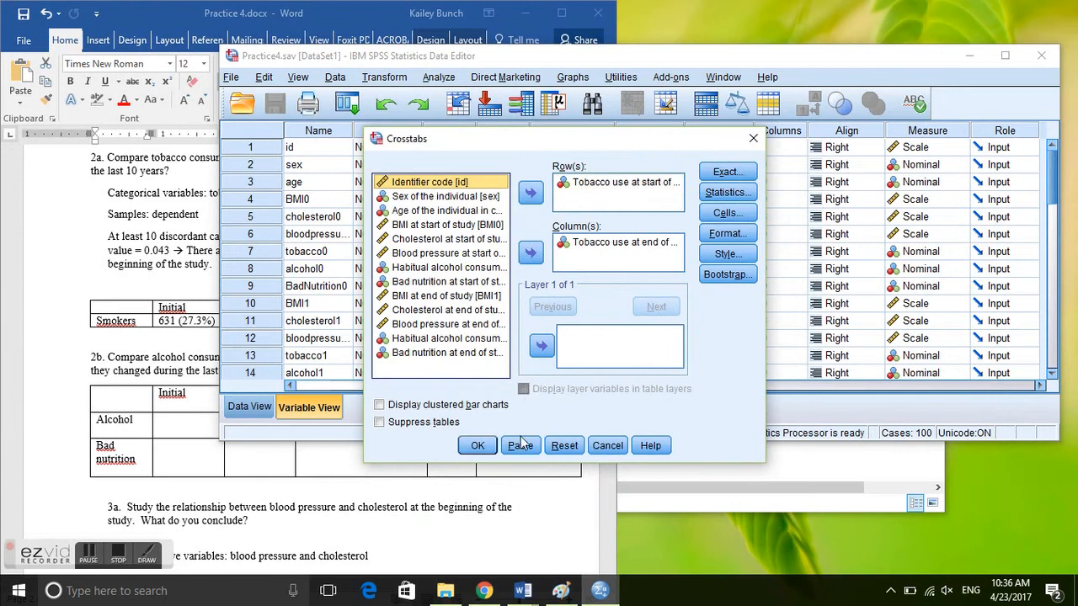
Step: Reset Crosstabs with tobacco use at start as row, tobacco use at end as column
click(564, 446)
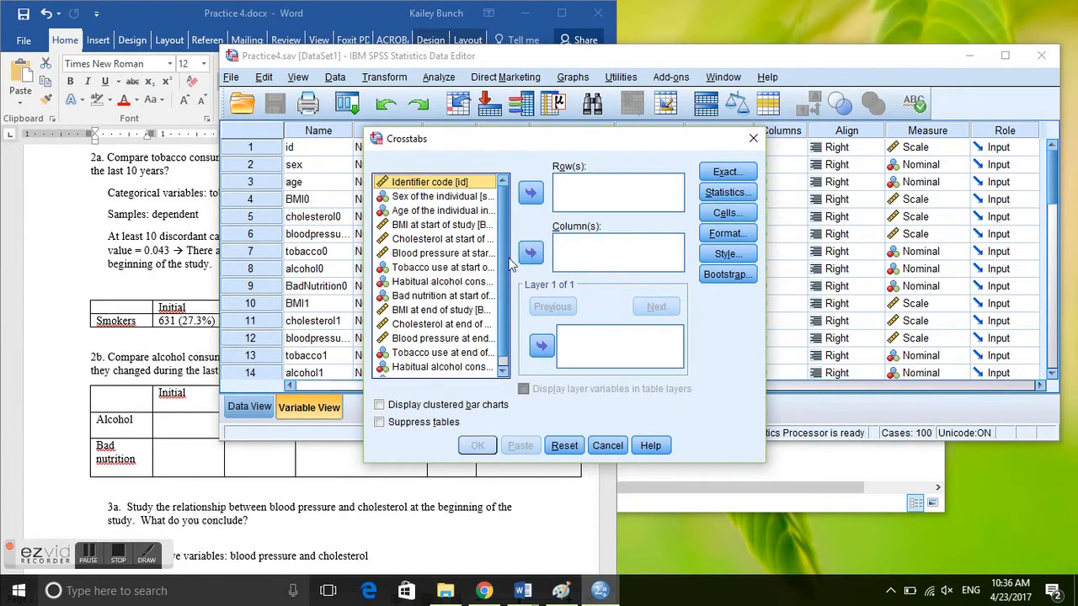
mouse_move(436, 225)
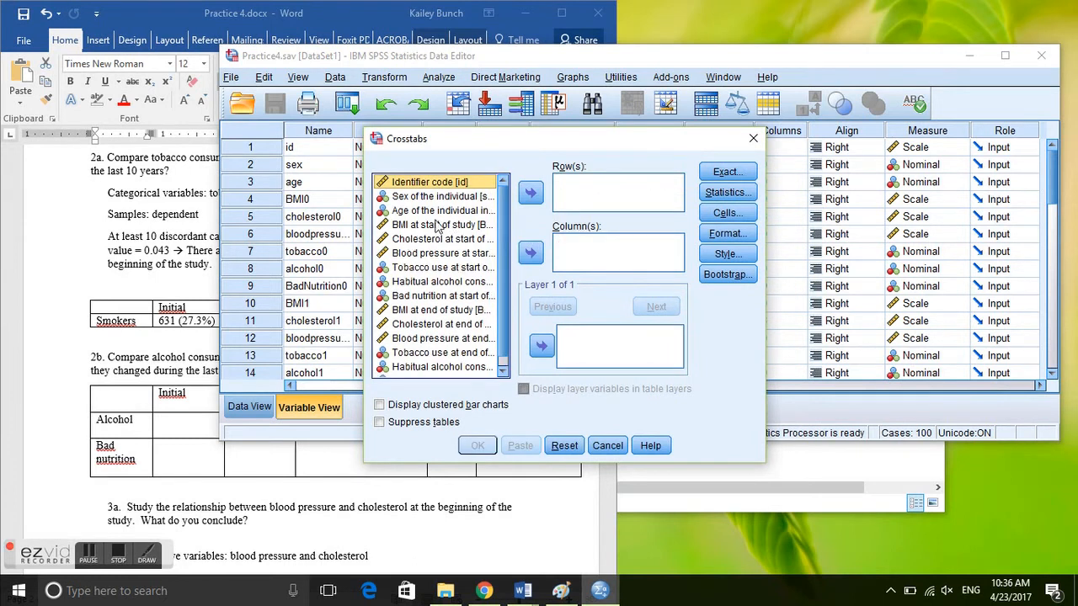
mouse_move(463, 271)
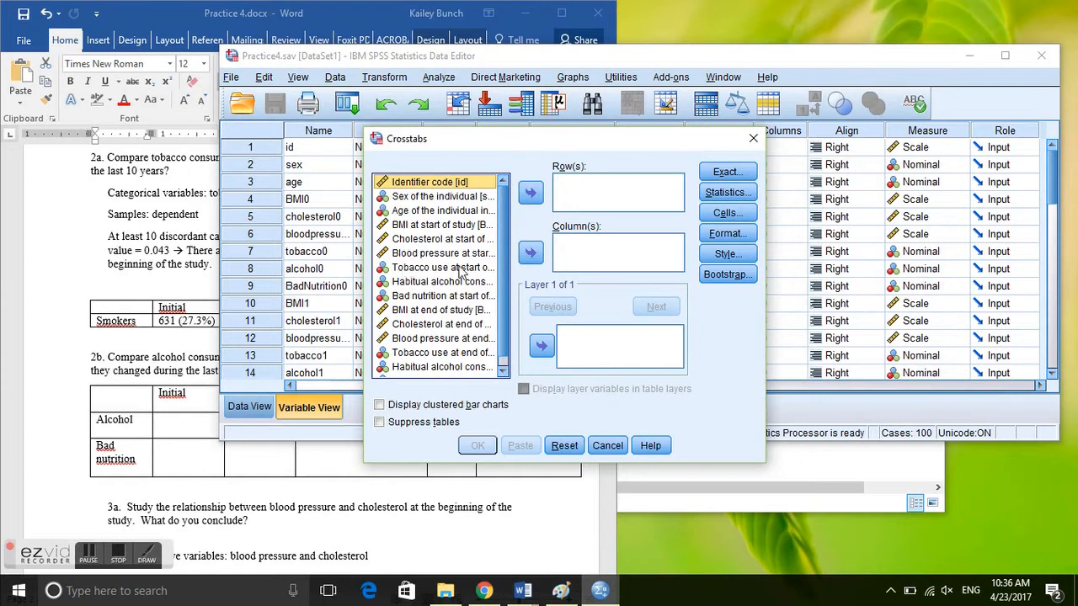
click(441, 267)
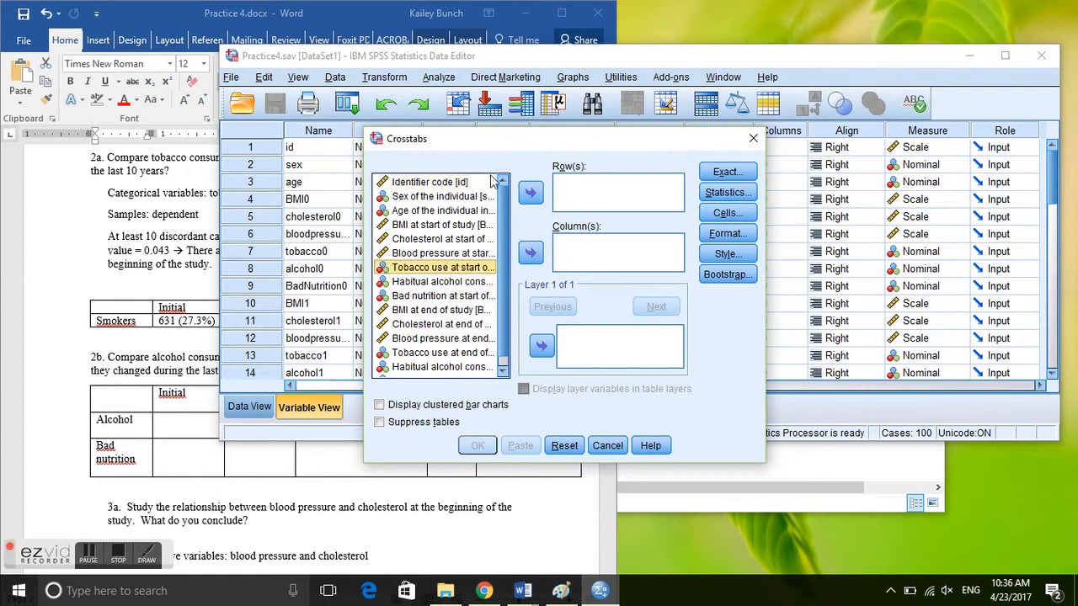
click(531, 192)
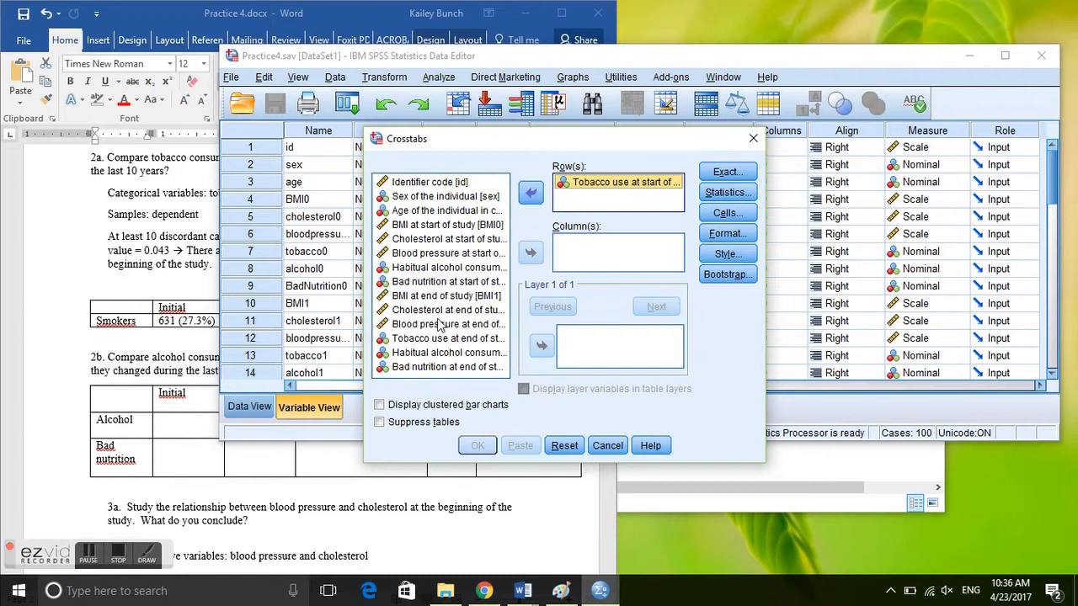
click(448, 337)
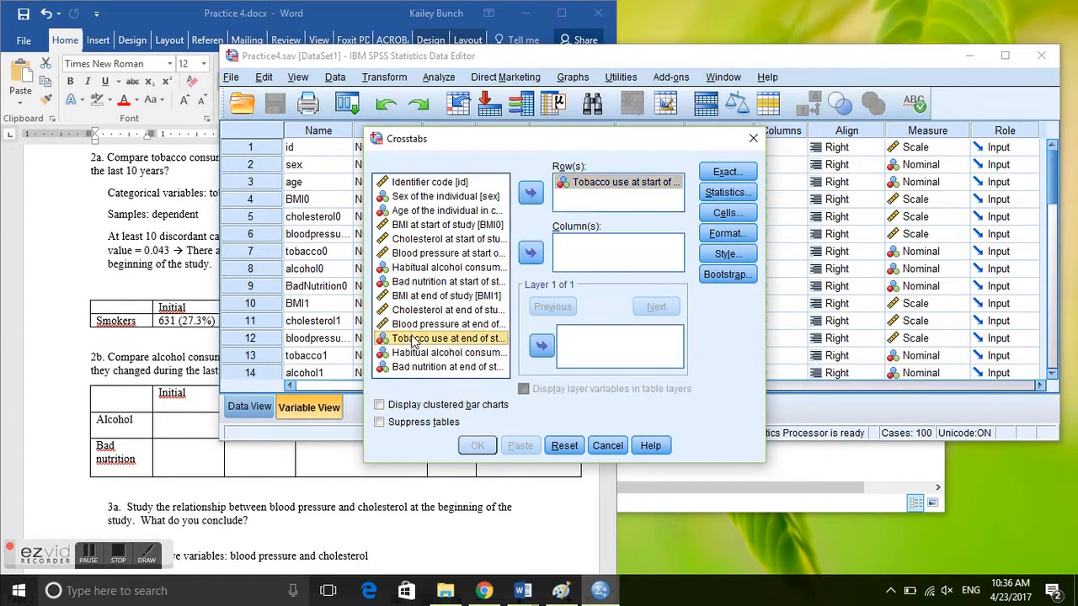
click(531, 252)
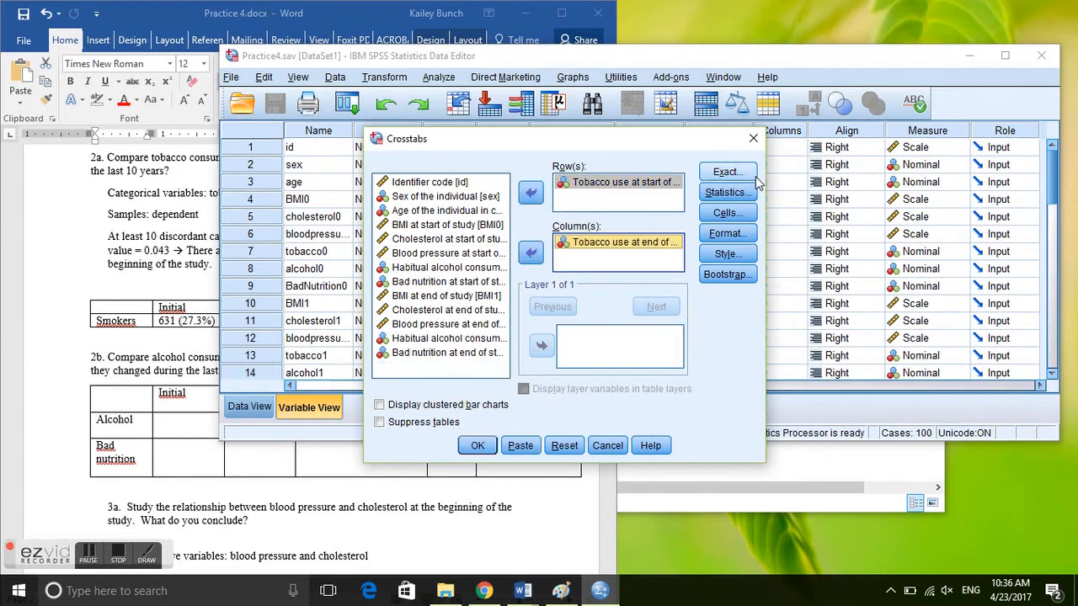
Step: Request the McNemar test in the Crosstabs Statistics options
click(726, 192)
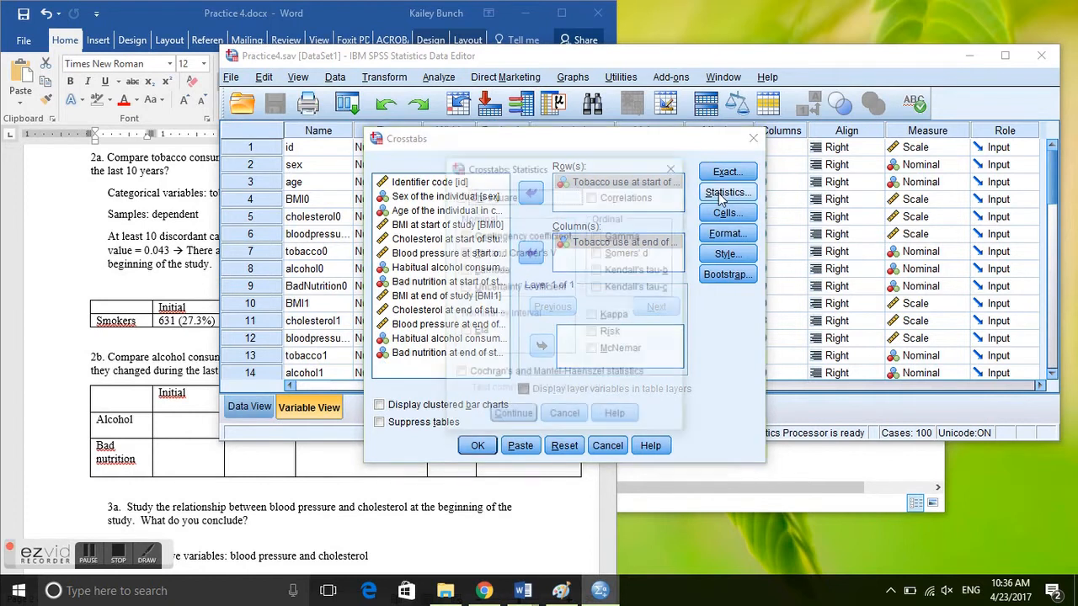
click(726, 192)
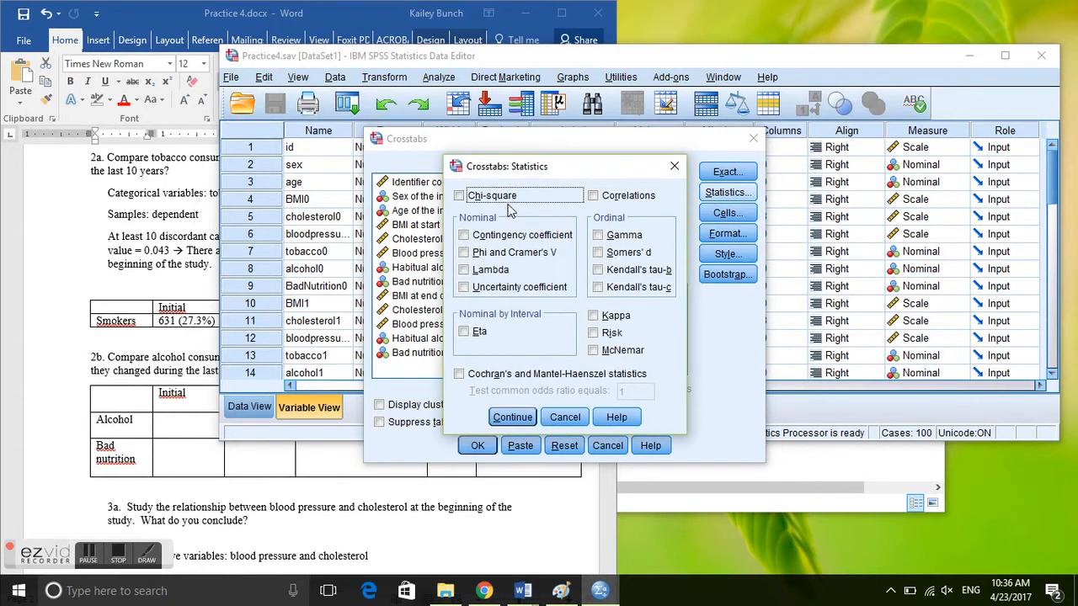
mouse_move(611, 175)
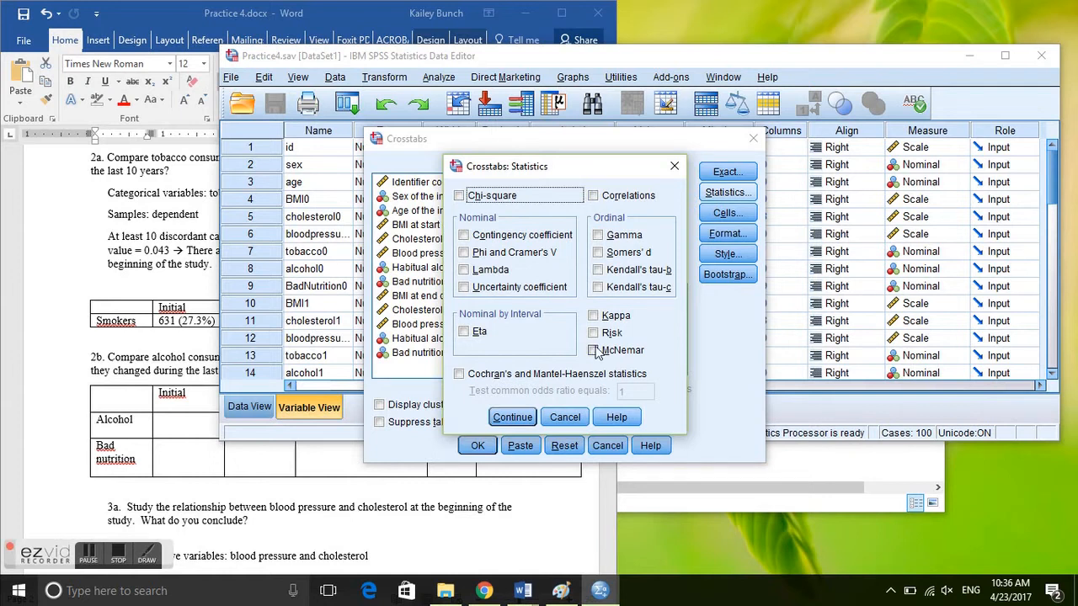
click(594, 351)
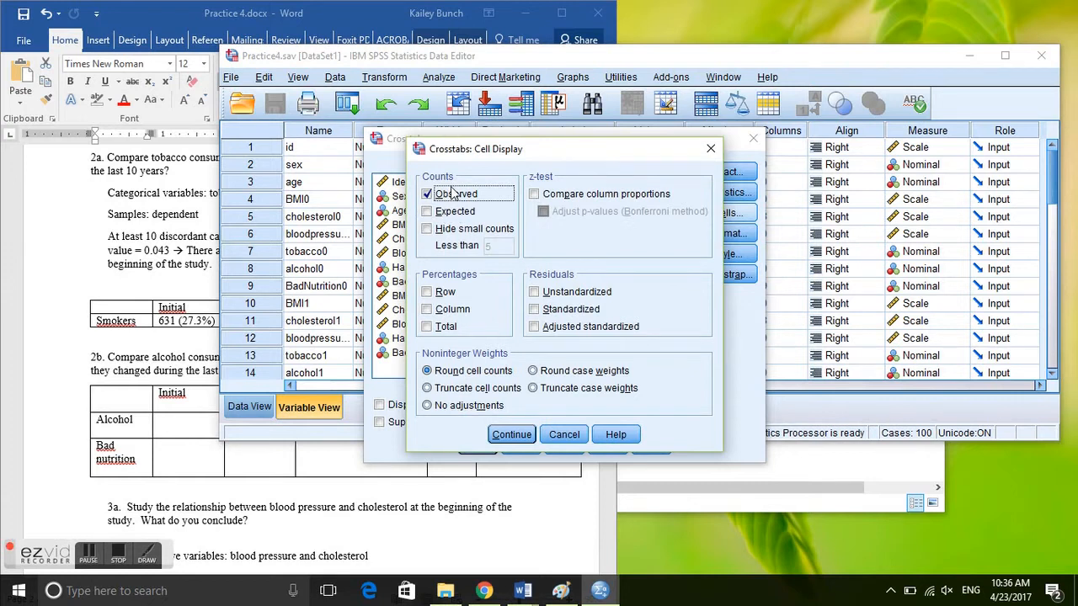
Step: Add expected counts plus row and column percentages to the cells and run the crosstab
click(427, 211)
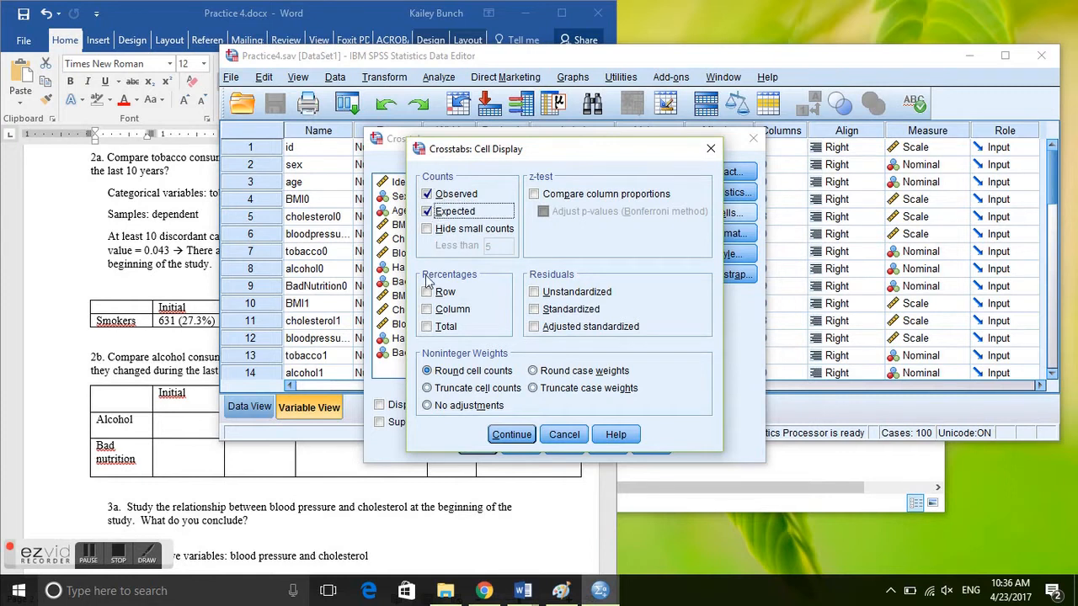
click(427, 291)
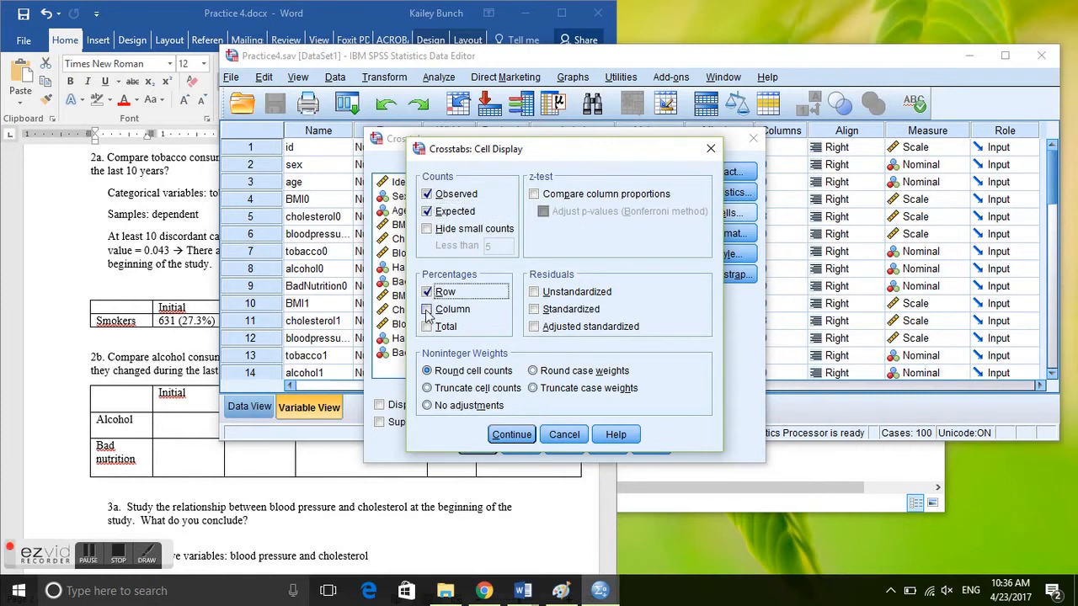
click(427, 309)
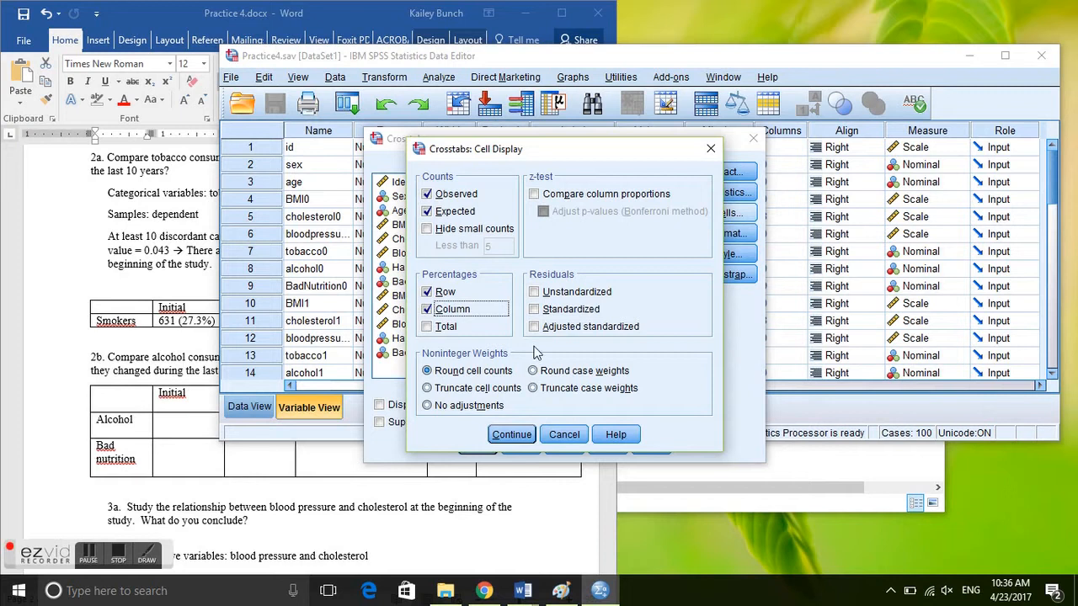
click(511, 434)
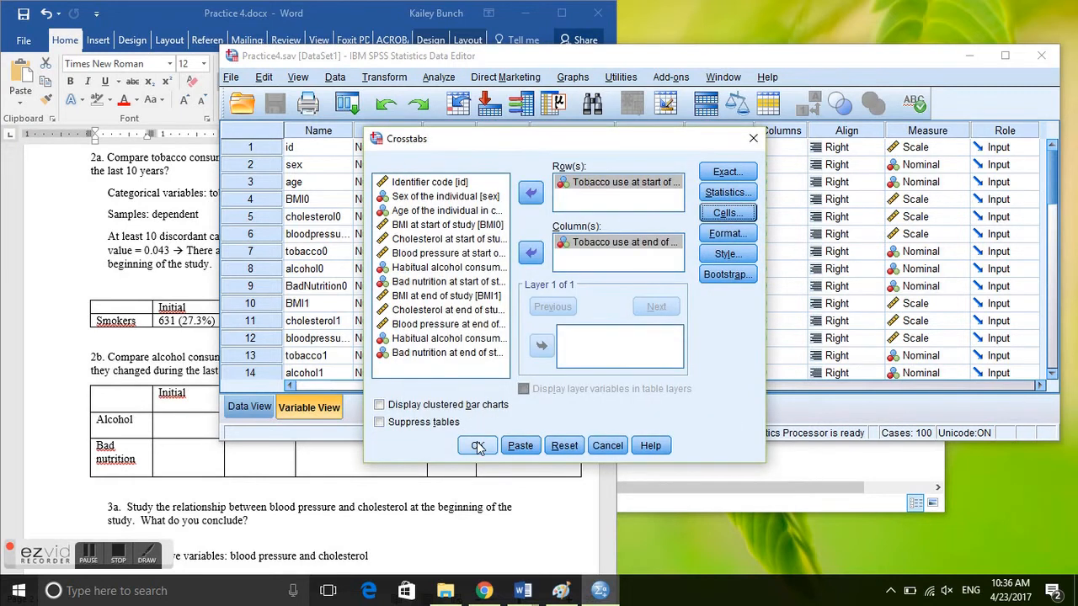
click(478, 446)
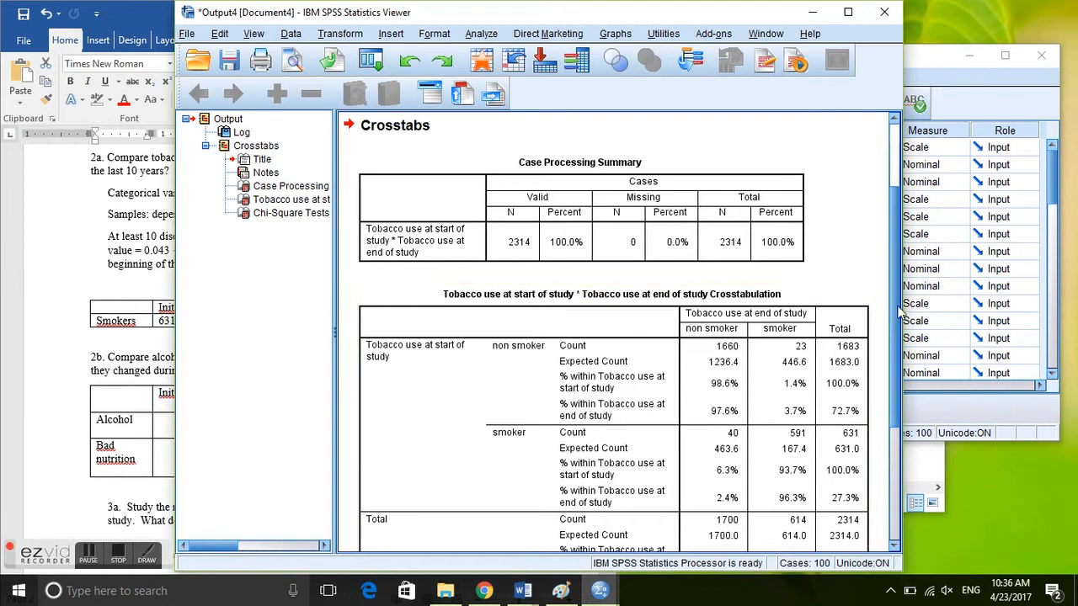
Step: Scroll to the tobacco crosstab and McNemar results (p = .043) and select the table
scroll(down, 3)
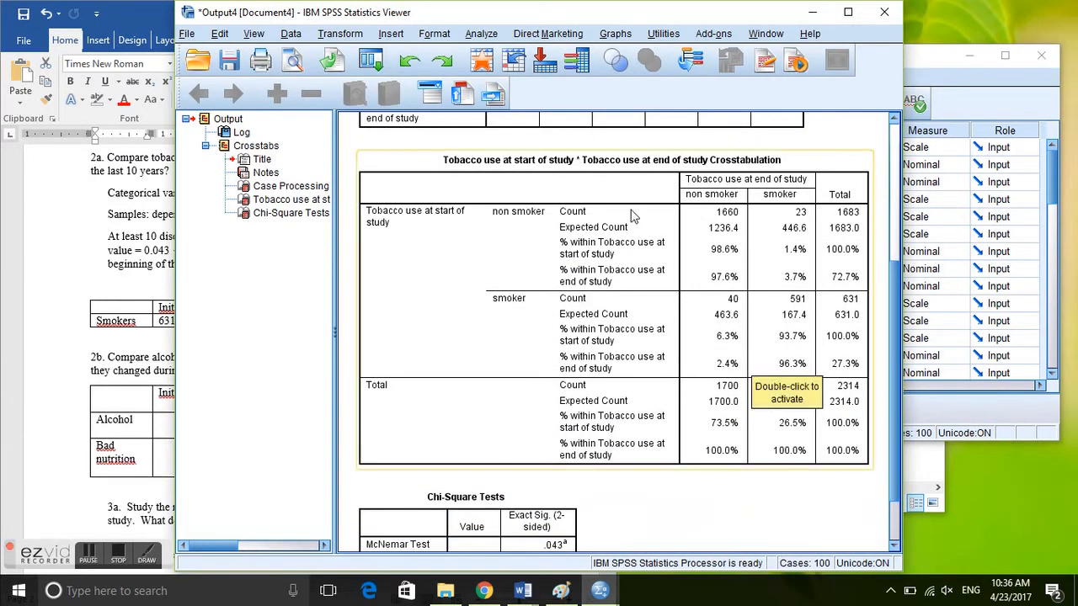
mouse_move(714, 200)
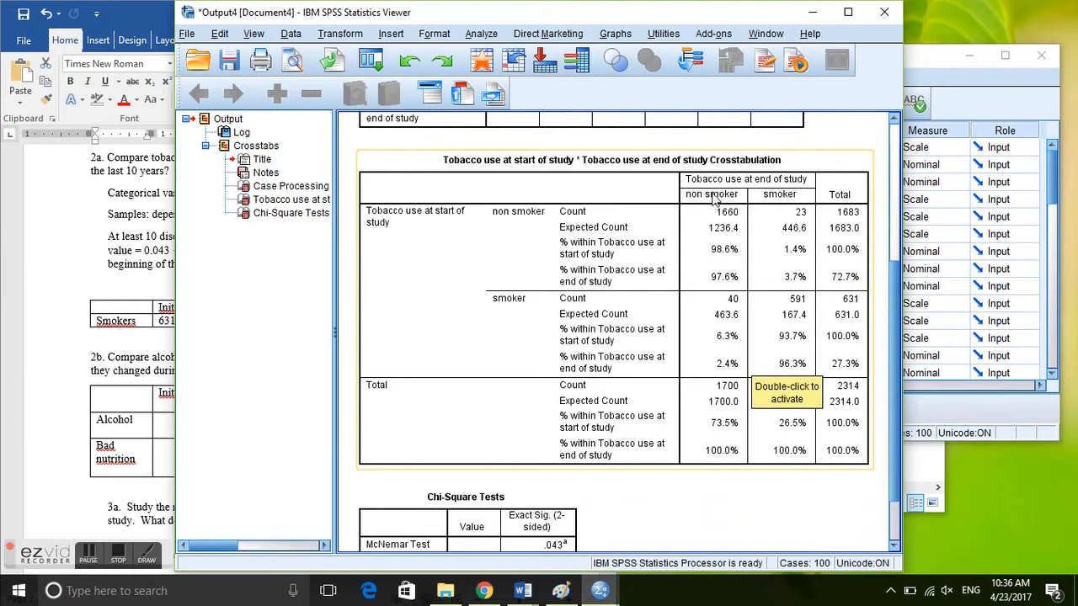
mouse_move(799, 199)
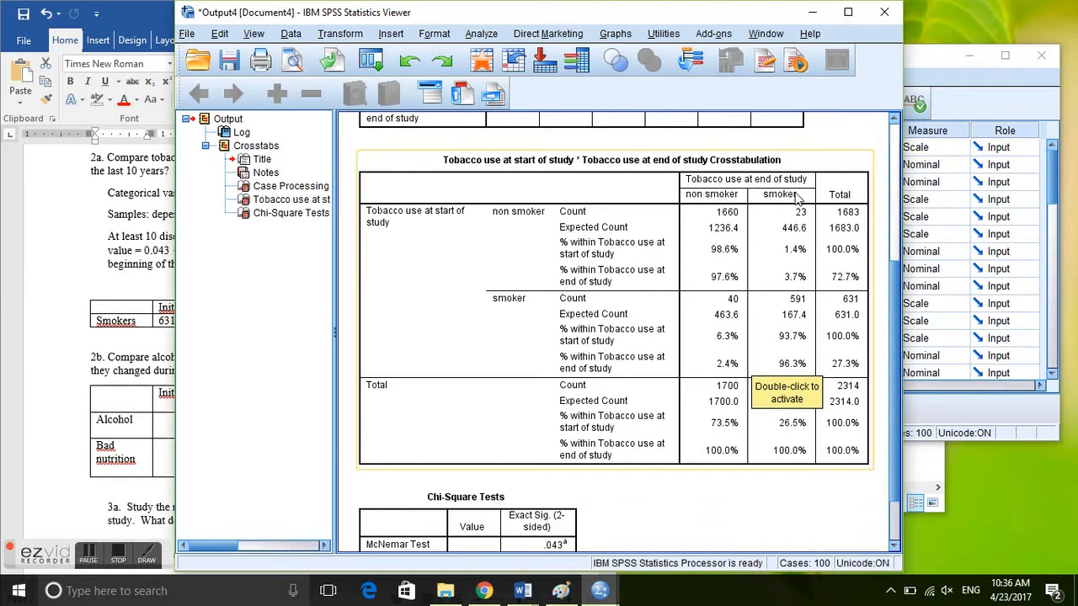
mouse_move(455, 238)
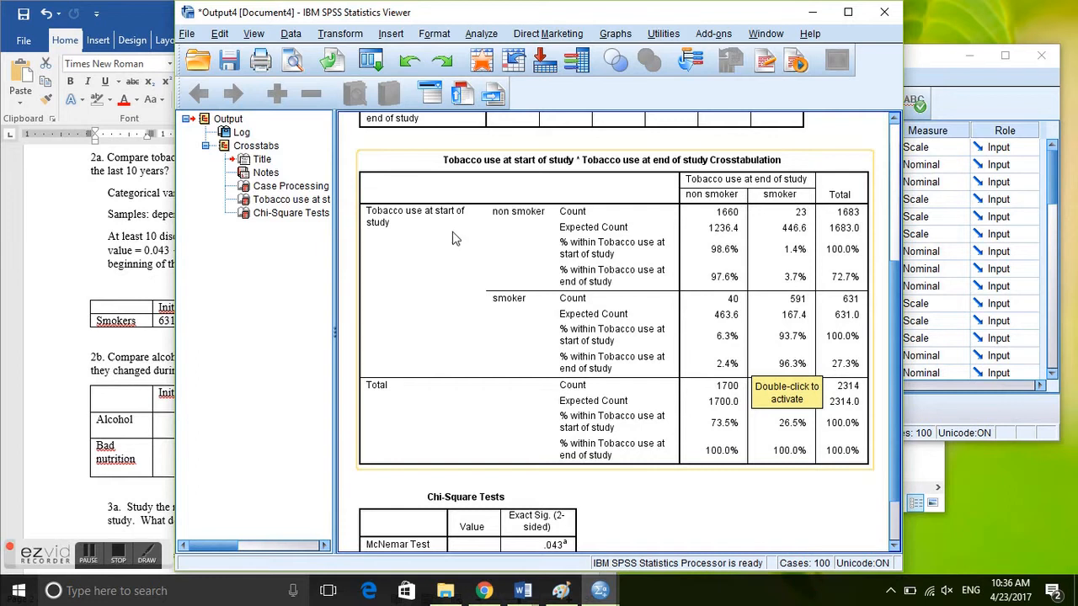
mouse_move(508, 293)
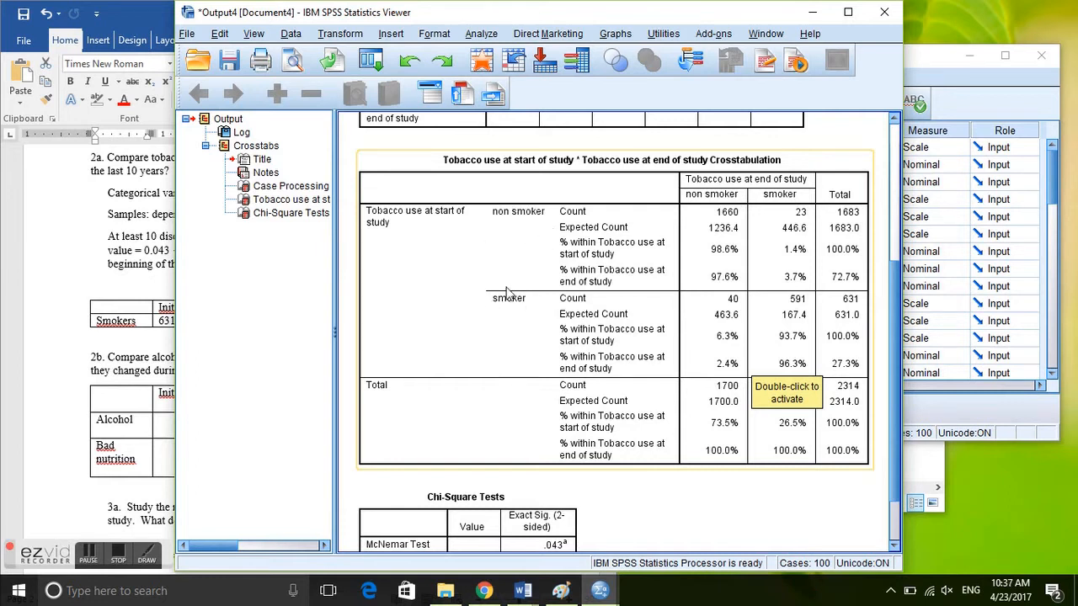
click(522, 591)
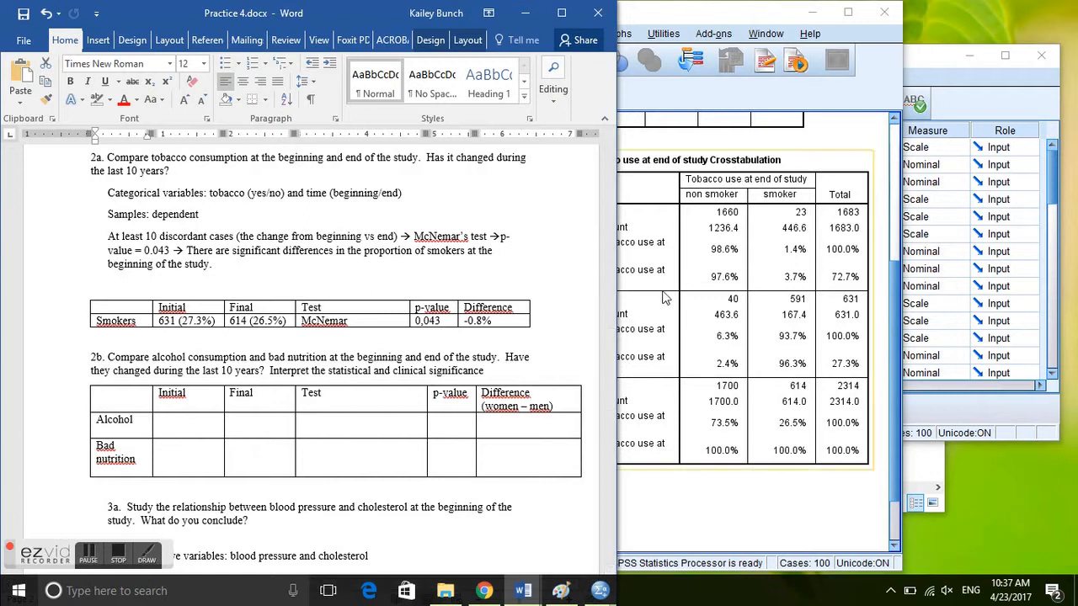
mouse_move(719, 322)
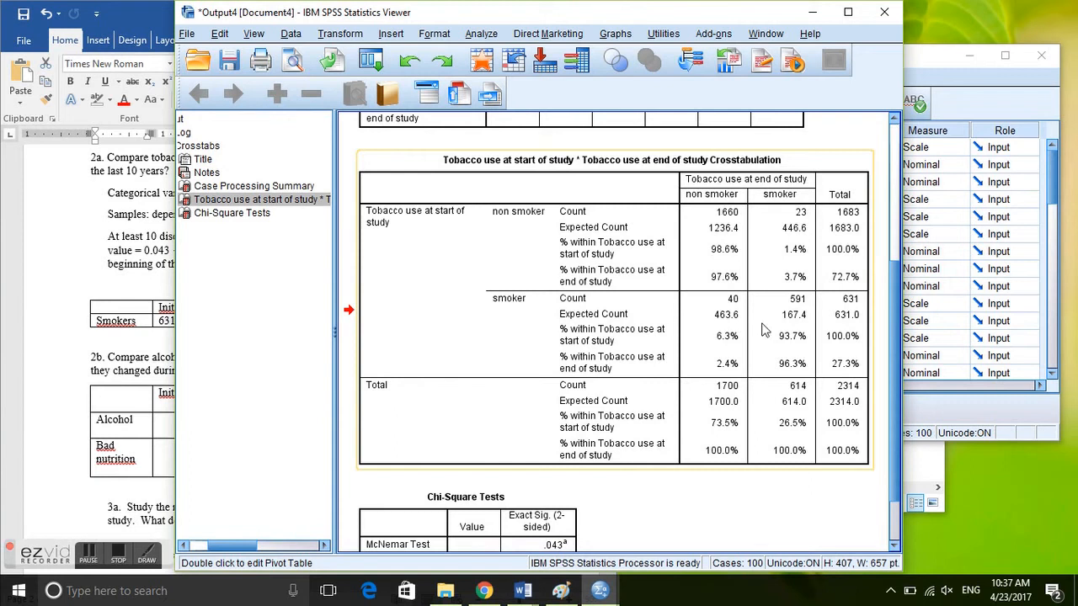
mouse_move(663, 337)
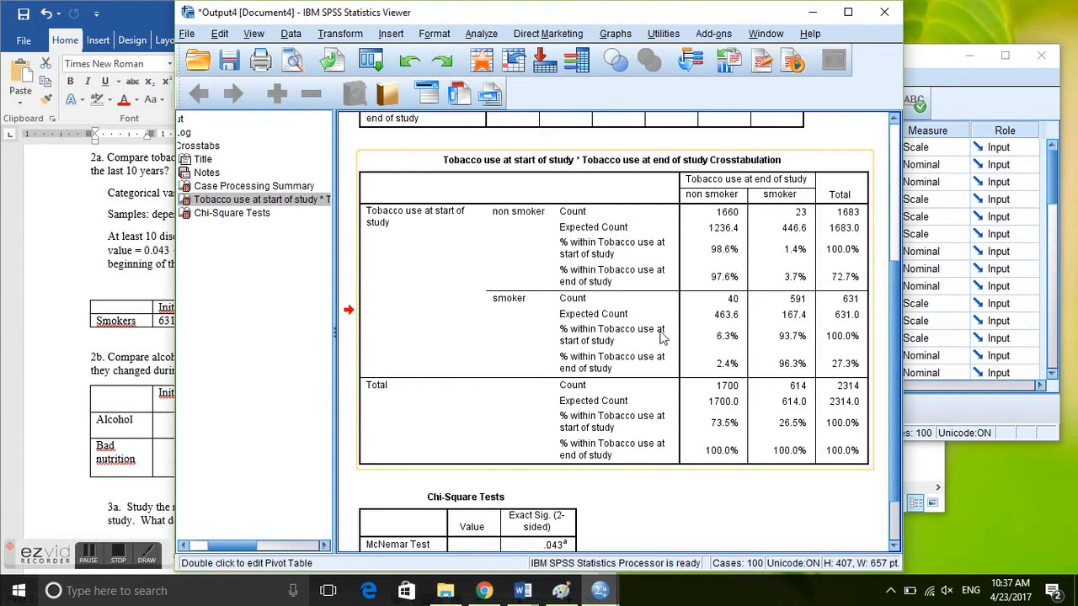
mouse_move(517, 359)
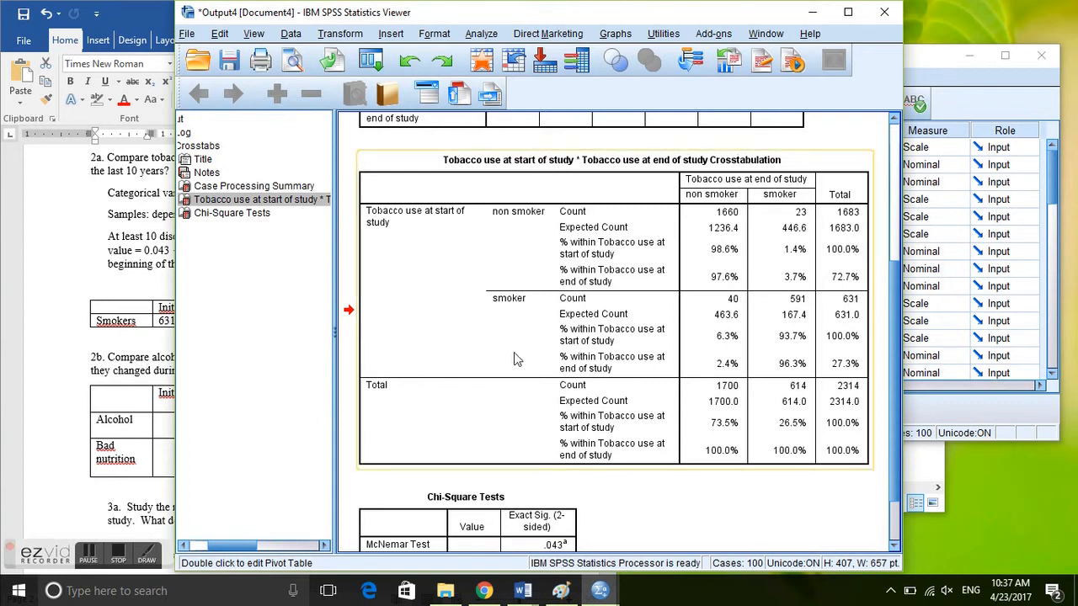
mouse_move(395, 225)
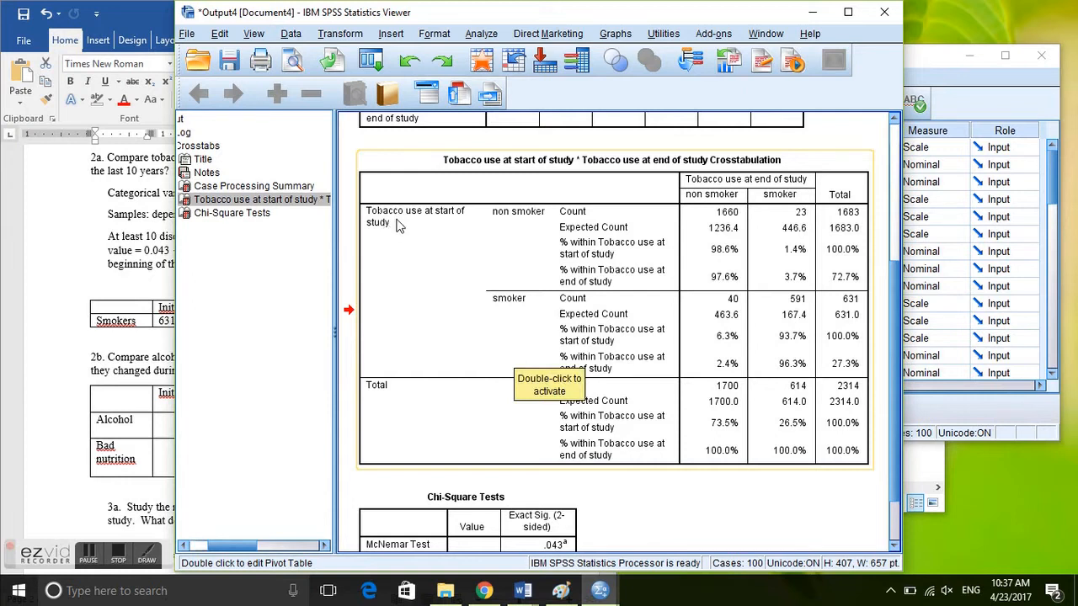
mouse_move(522, 306)
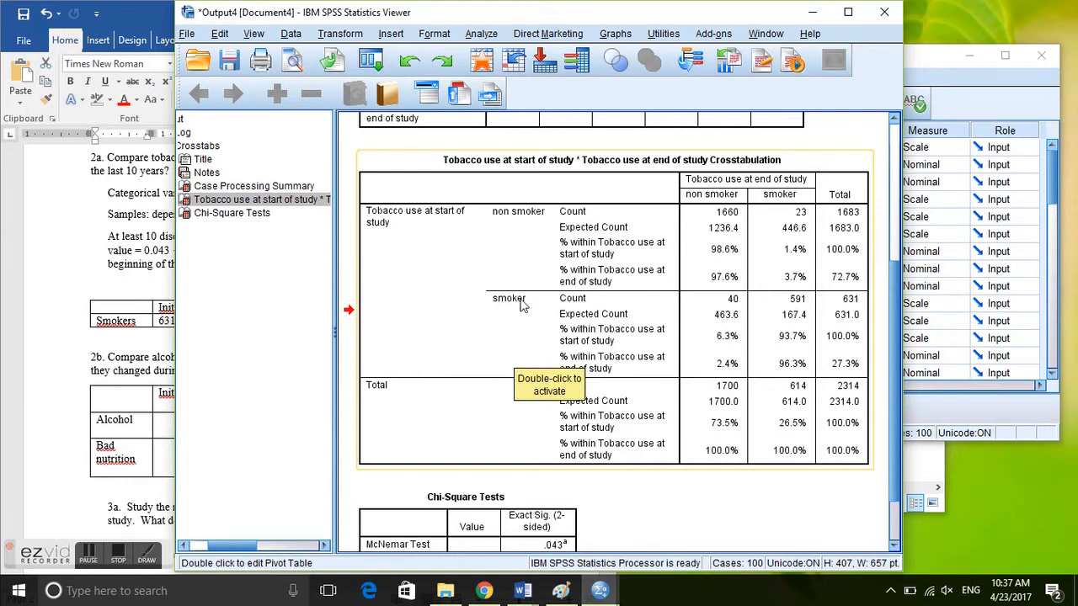
mouse_move(854, 385)
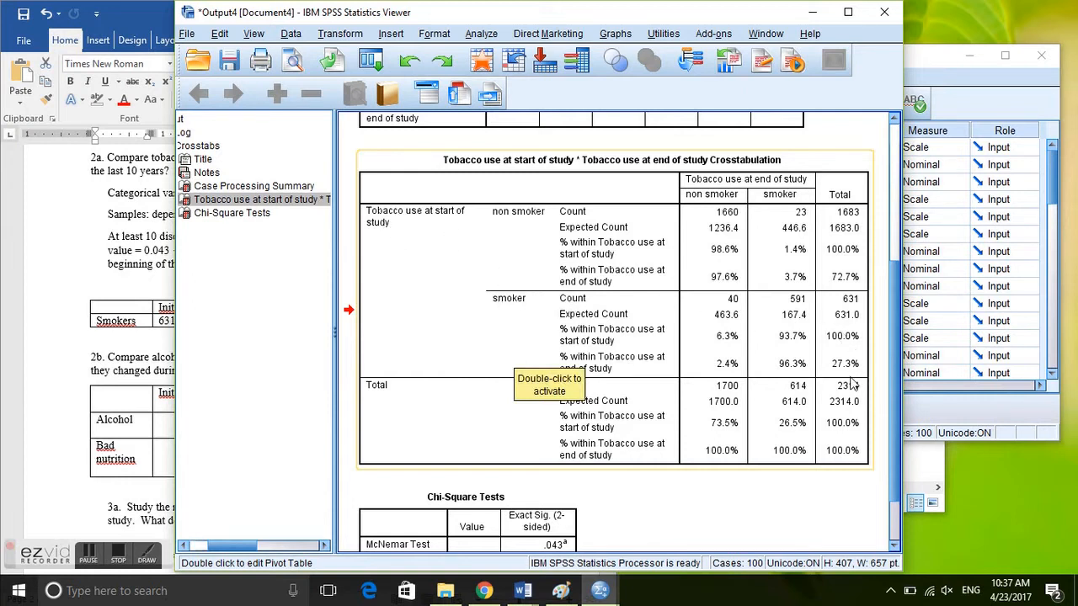
mouse_move(858, 358)
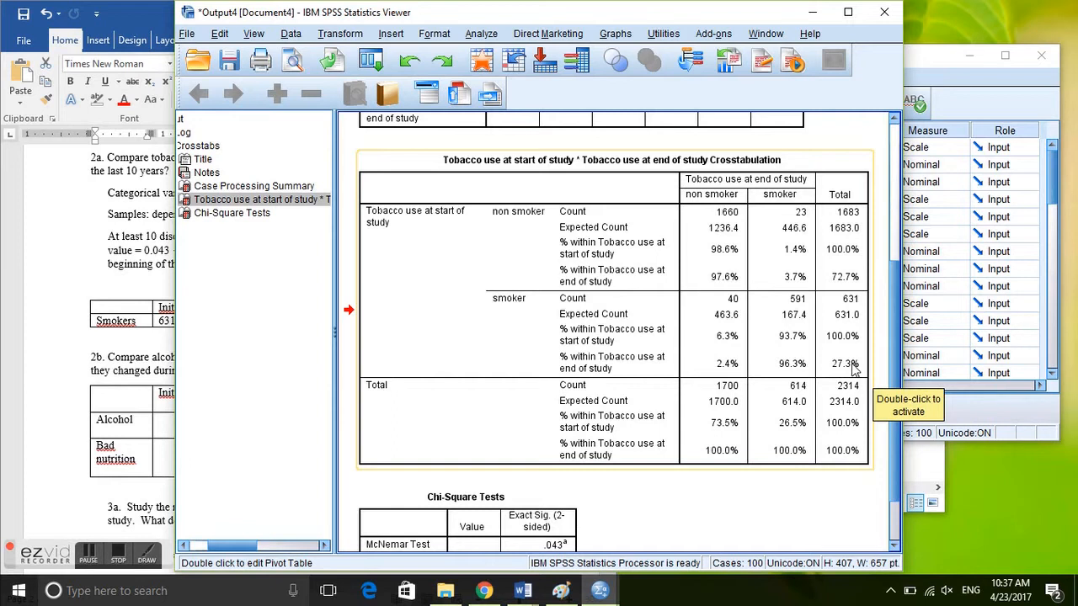
mouse_move(450, 314)
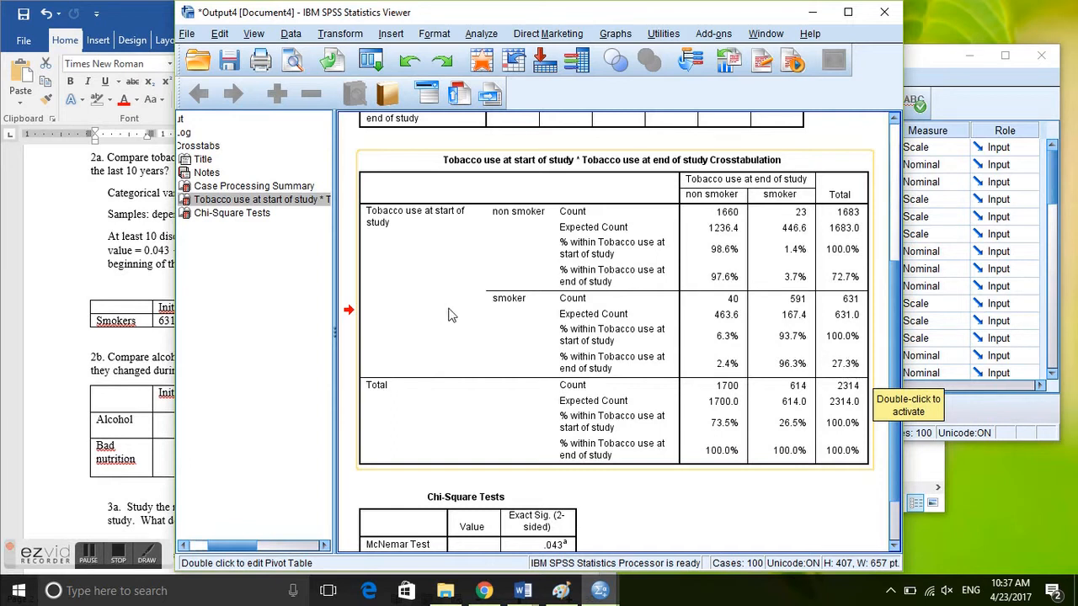
mouse_move(851, 308)
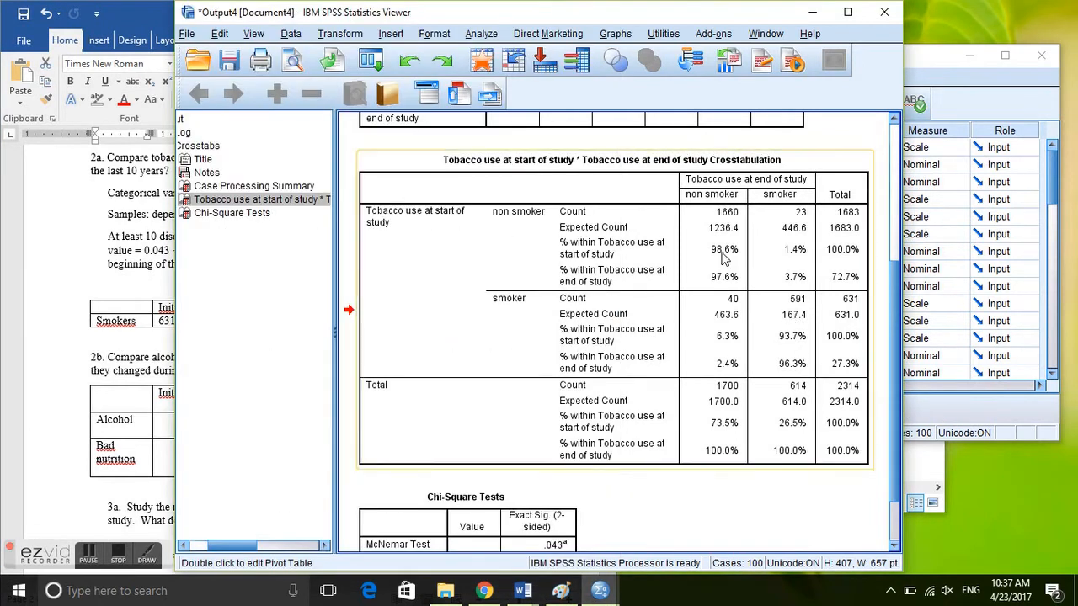
mouse_move(783, 200)
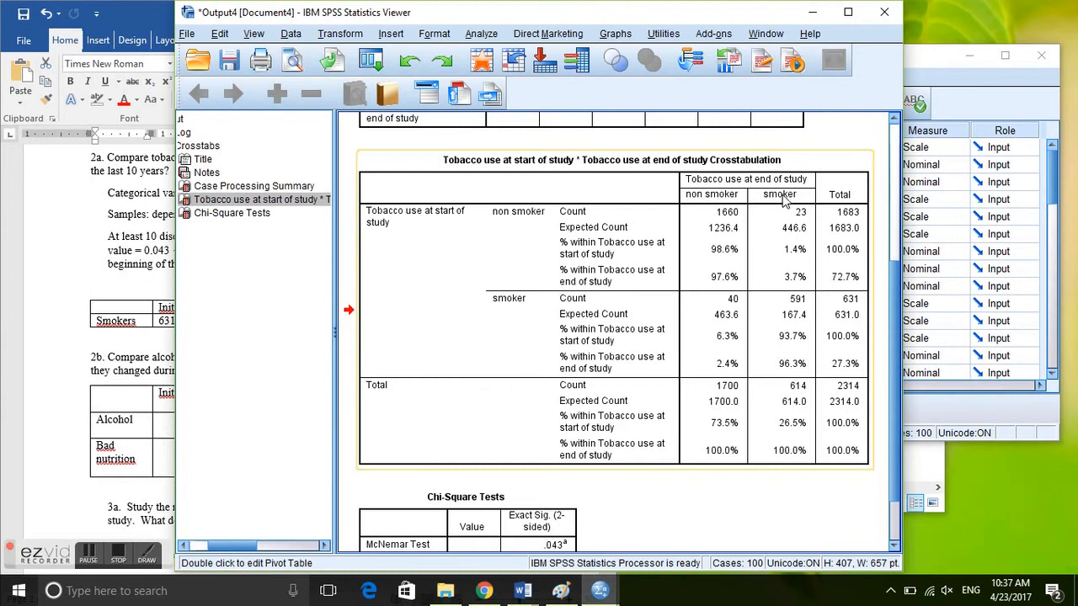
mouse_move(797, 432)
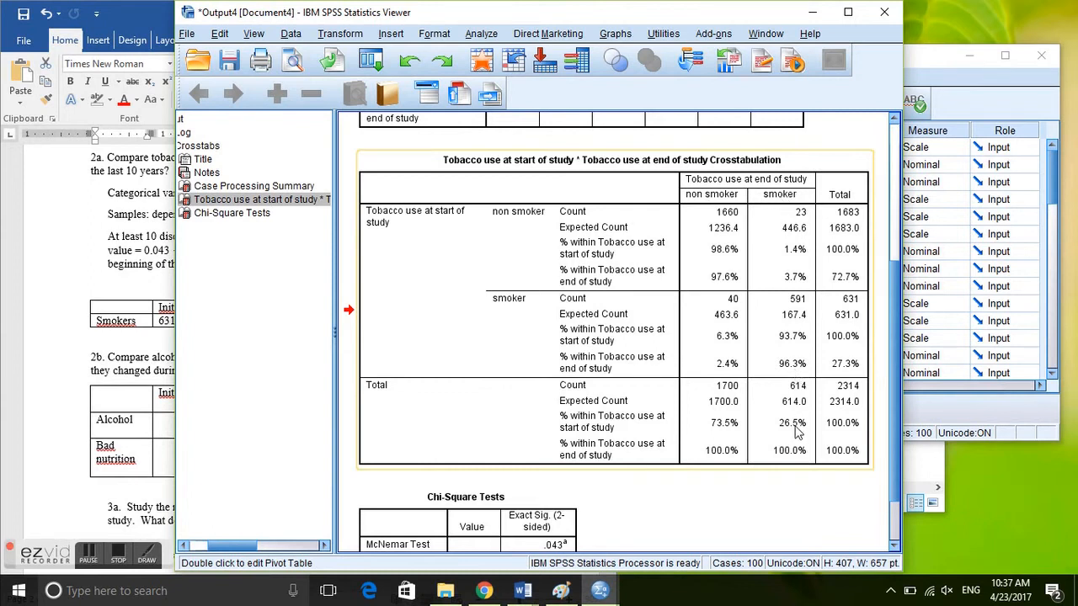
mouse_move(791, 411)
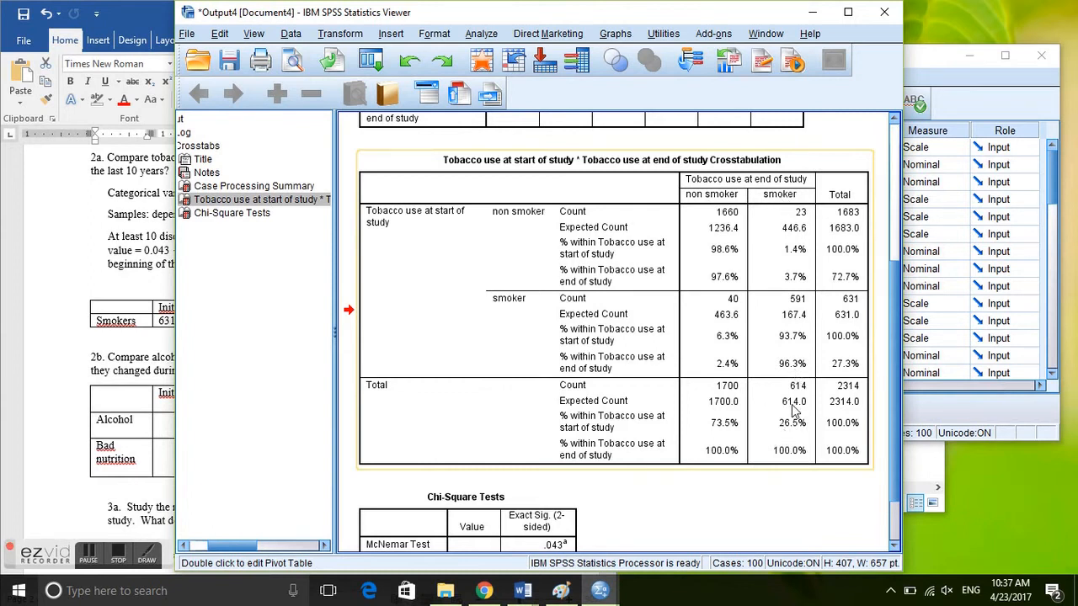
mouse_move(792, 434)
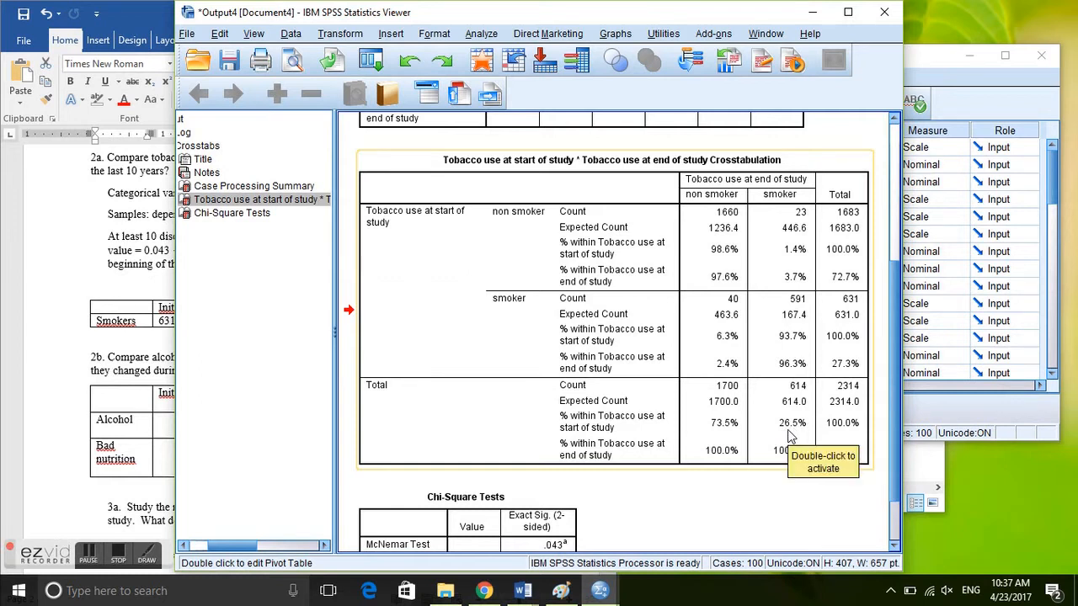
mouse_move(361, 387)
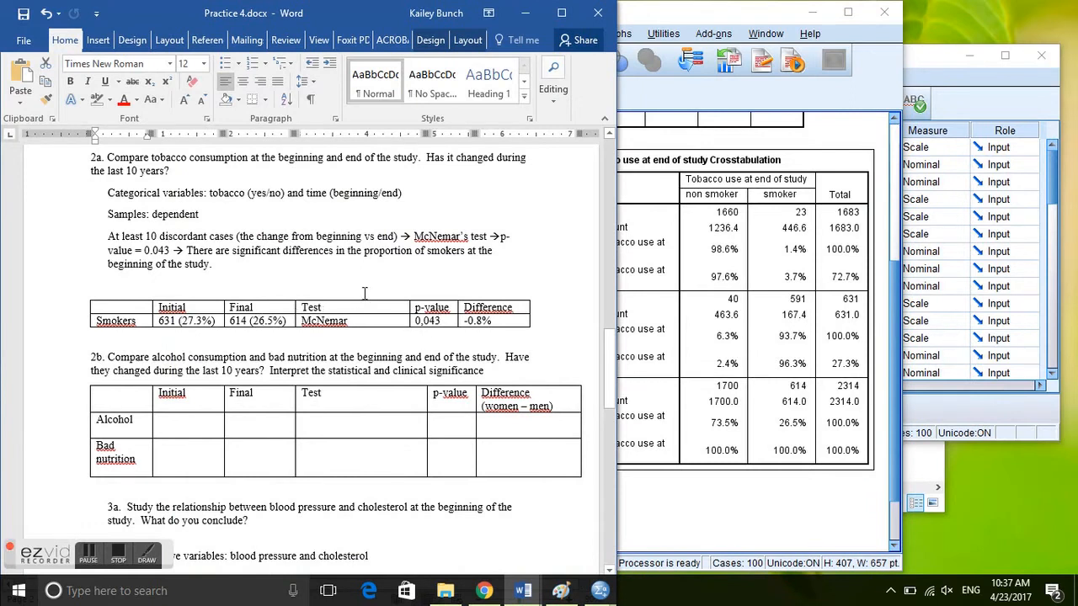
Step: Scroll through the Word document past the completed smokers results table
scroll(up, 3)
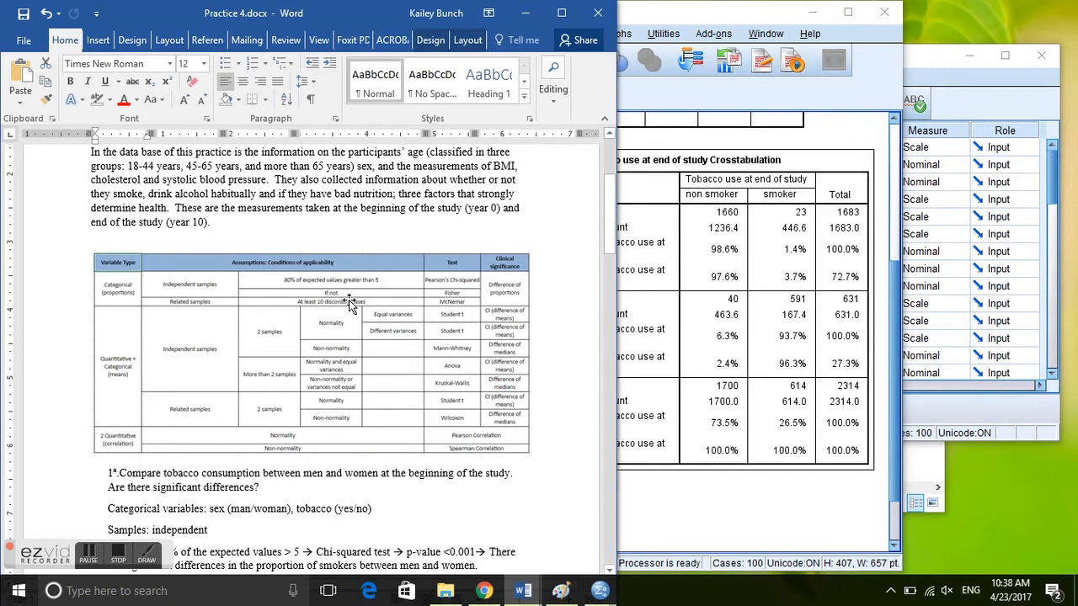
scroll(down, 3)
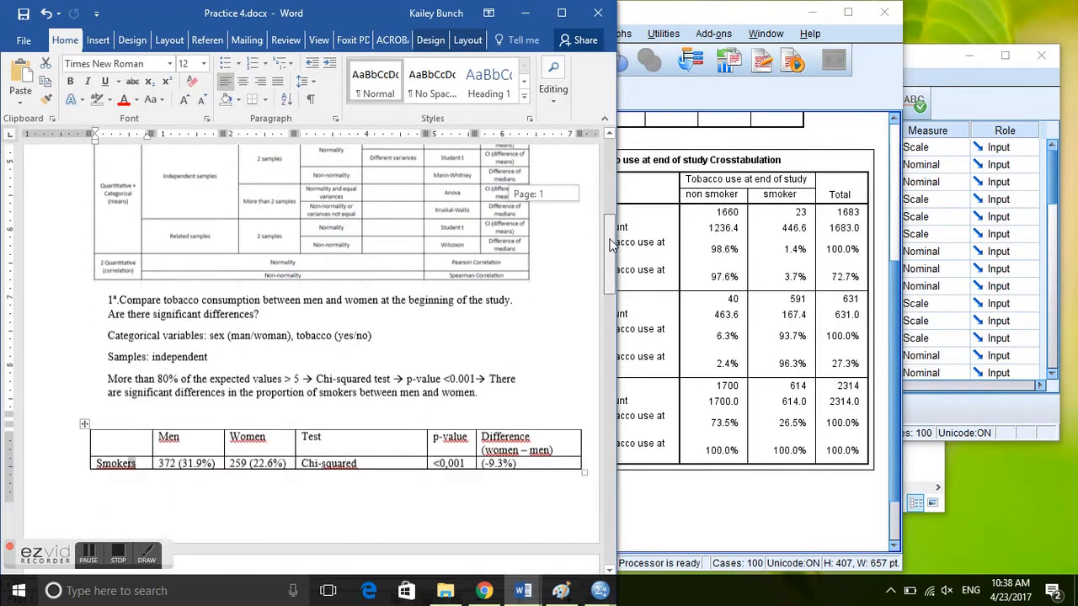
scroll(down, 3)
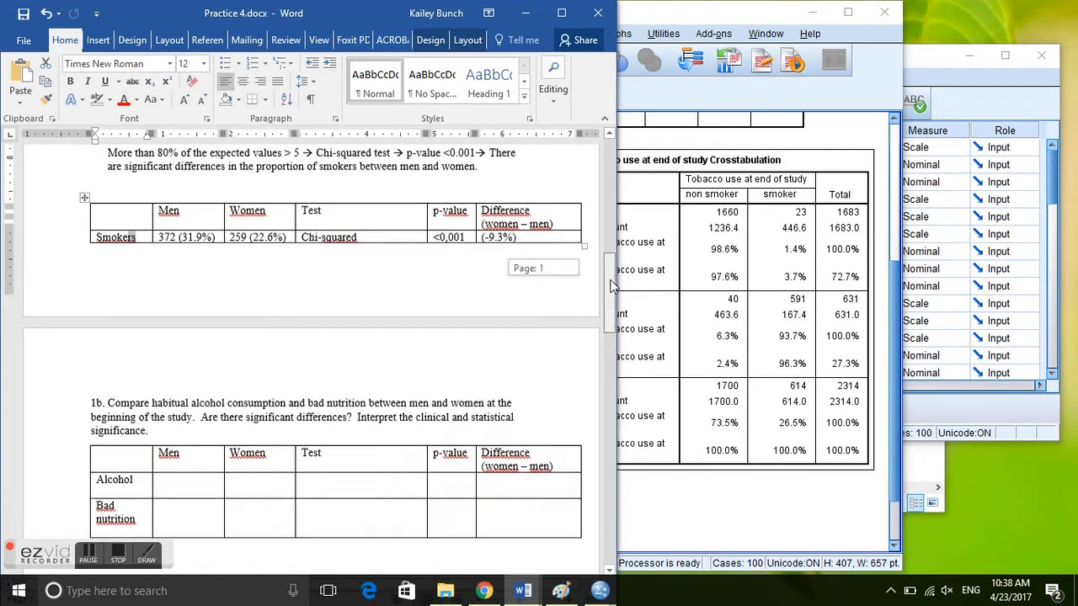
scroll(down, 3)
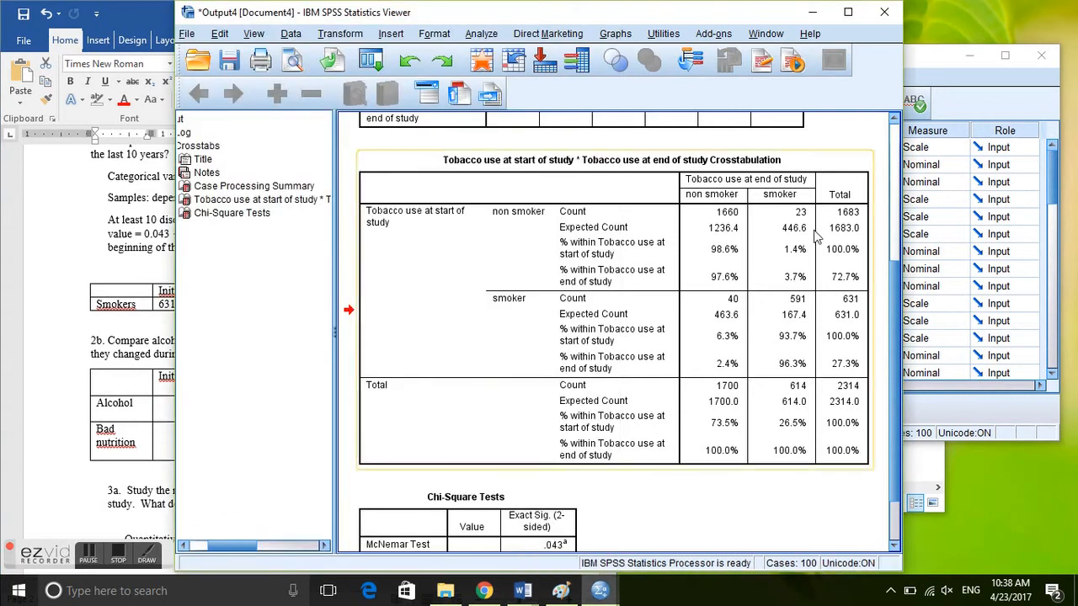
mouse_move(726, 240)
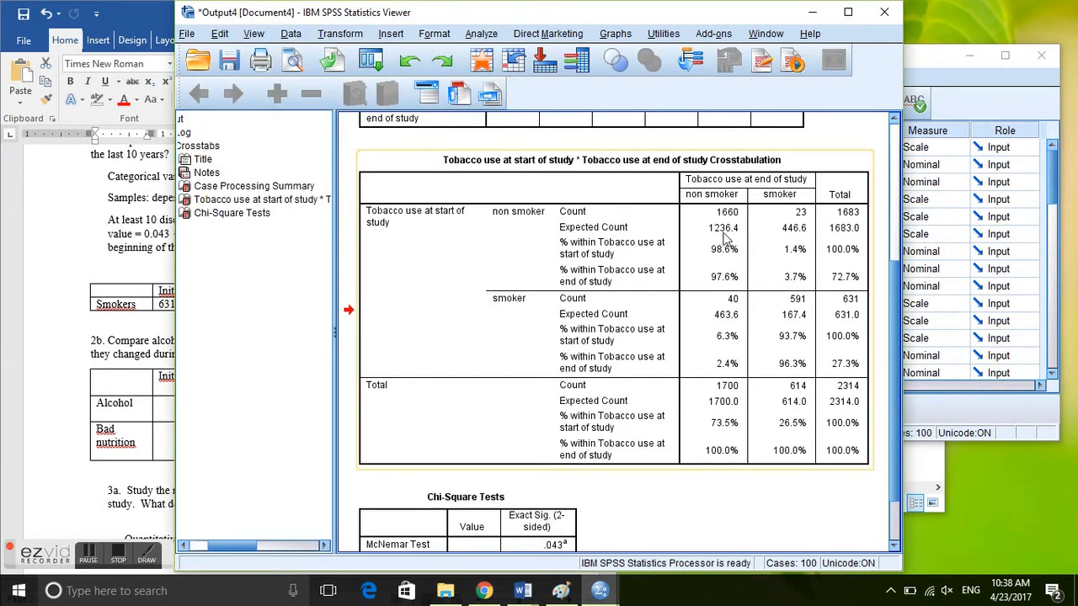
mouse_move(712, 187)
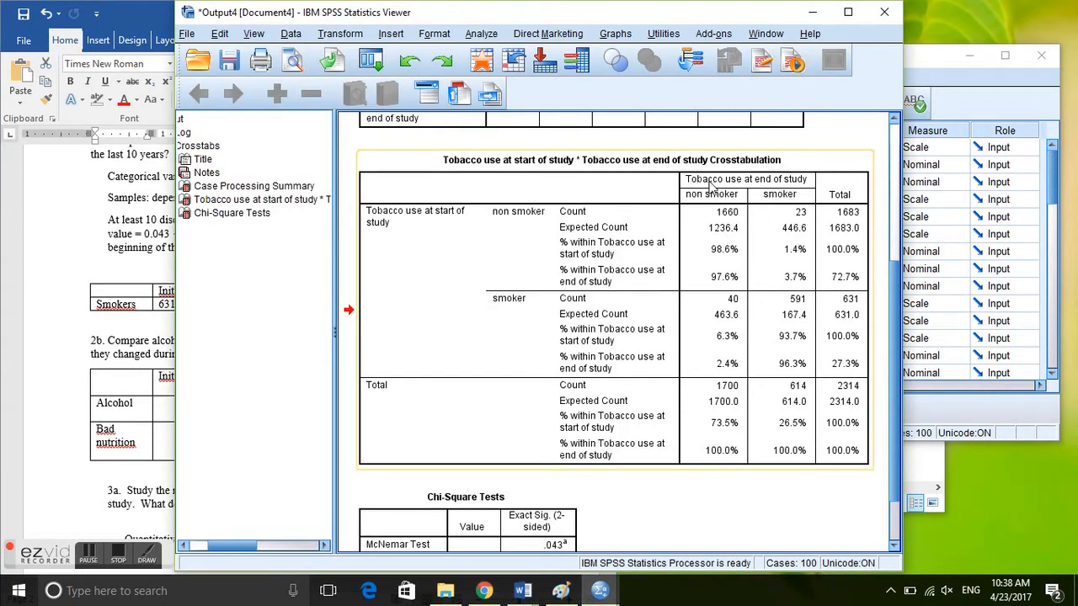
mouse_move(767, 192)
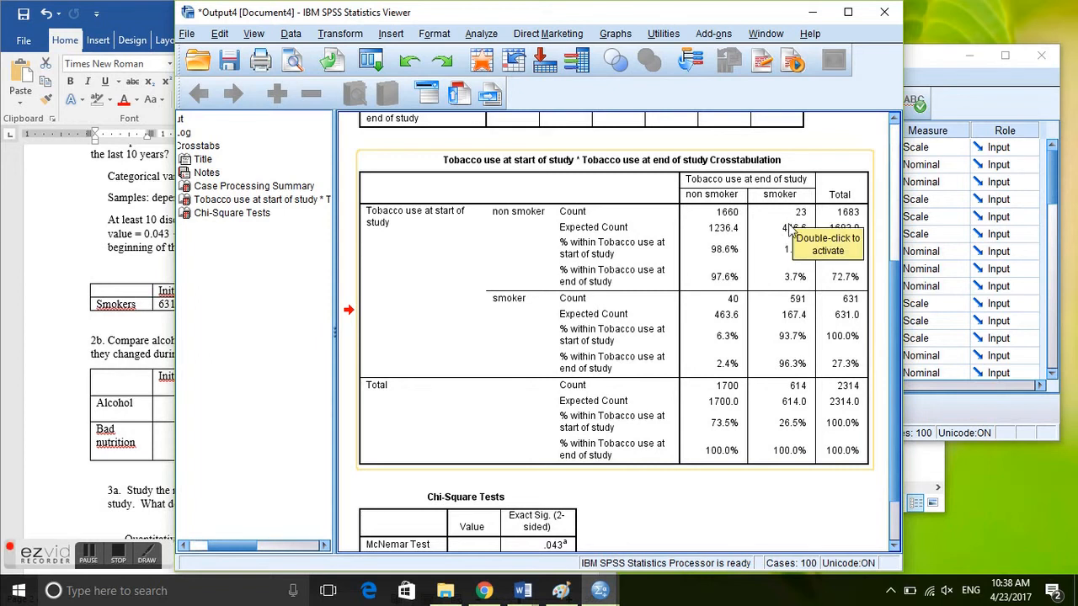
mouse_move(731, 272)
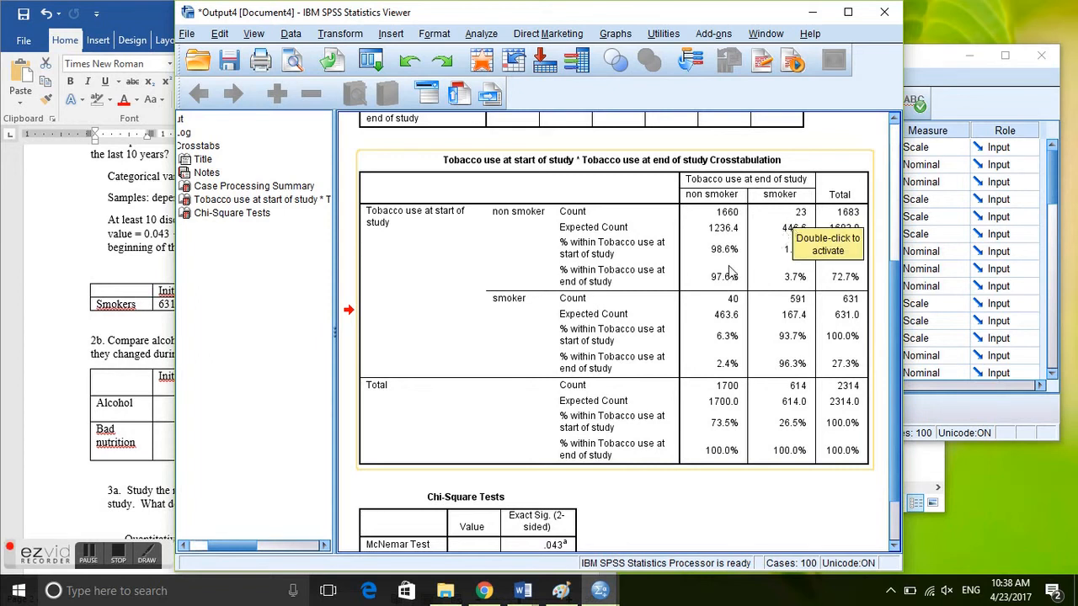
mouse_move(779, 226)
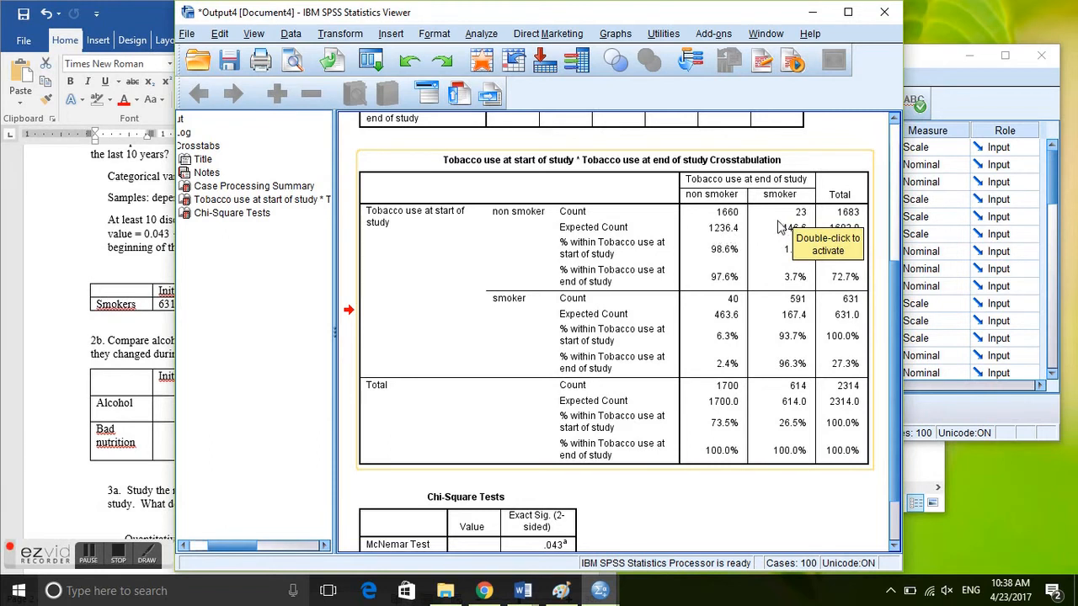
mouse_move(572, 337)
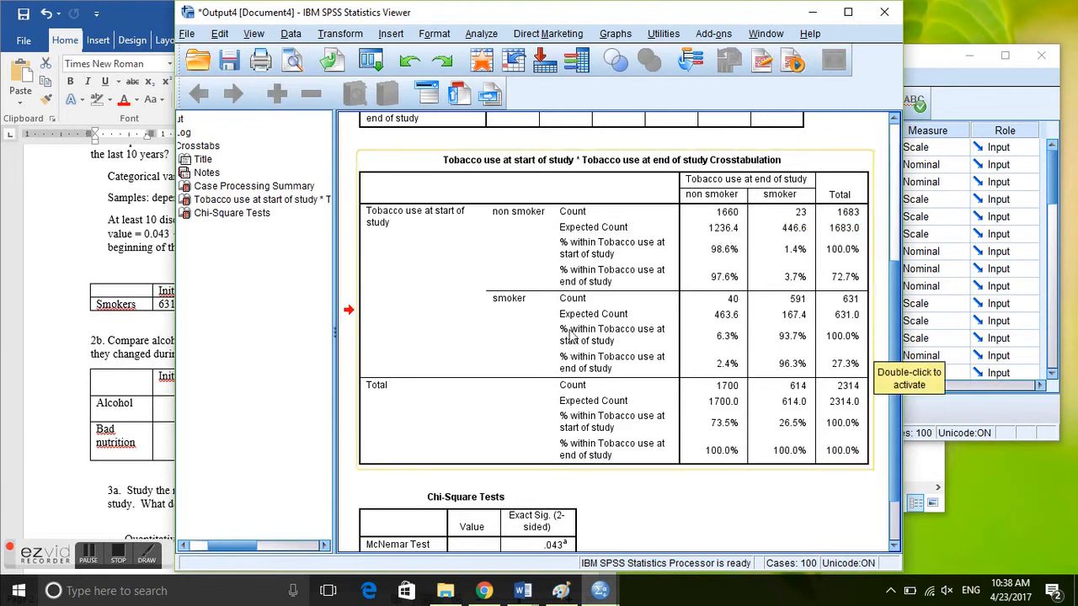
mouse_move(514, 316)
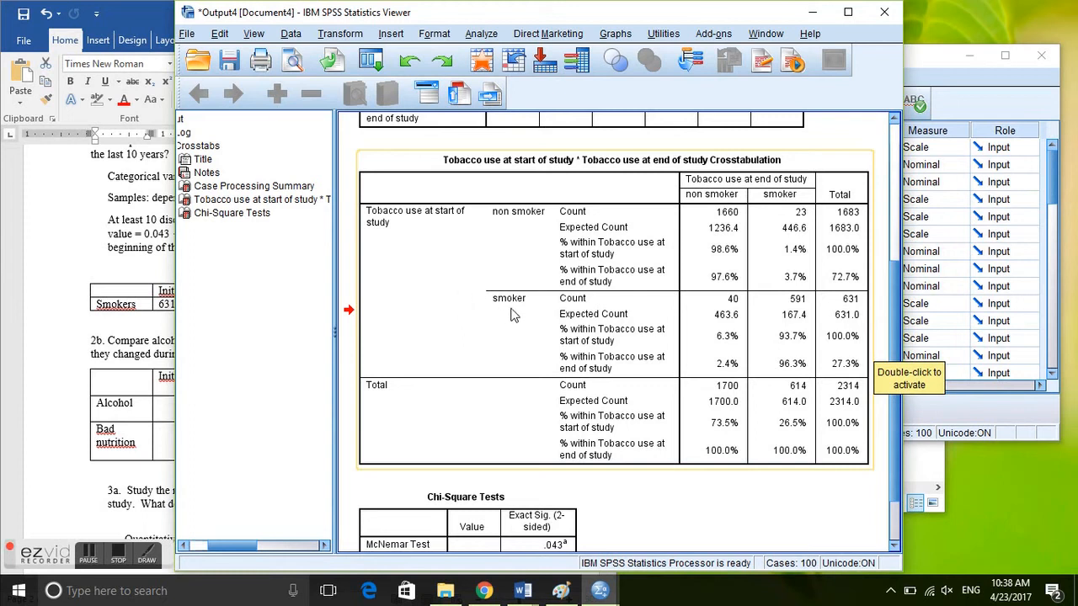
mouse_move(597, 306)
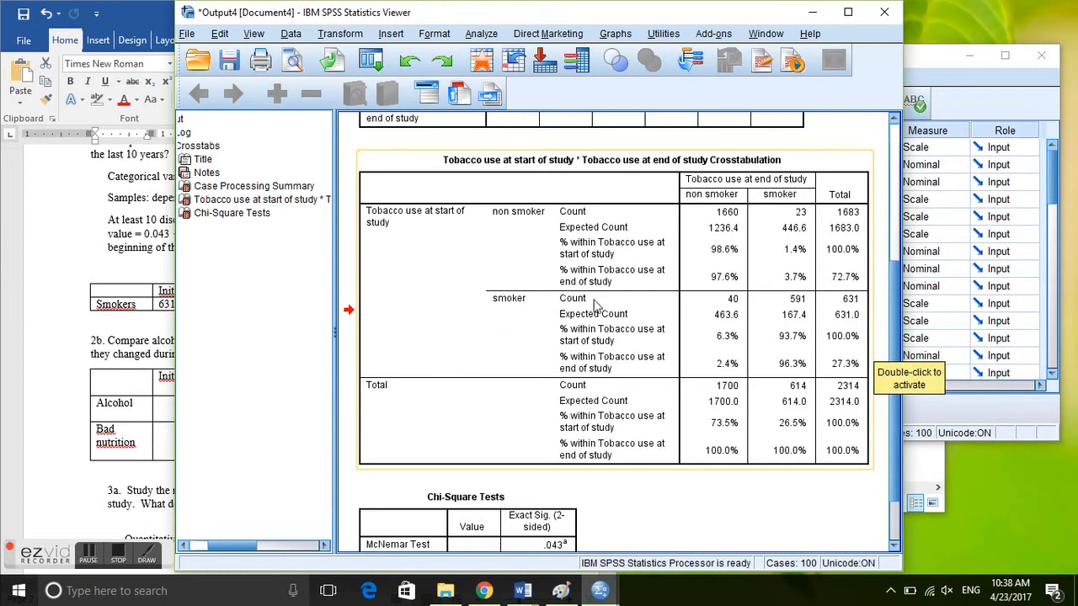
mouse_move(718, 183)
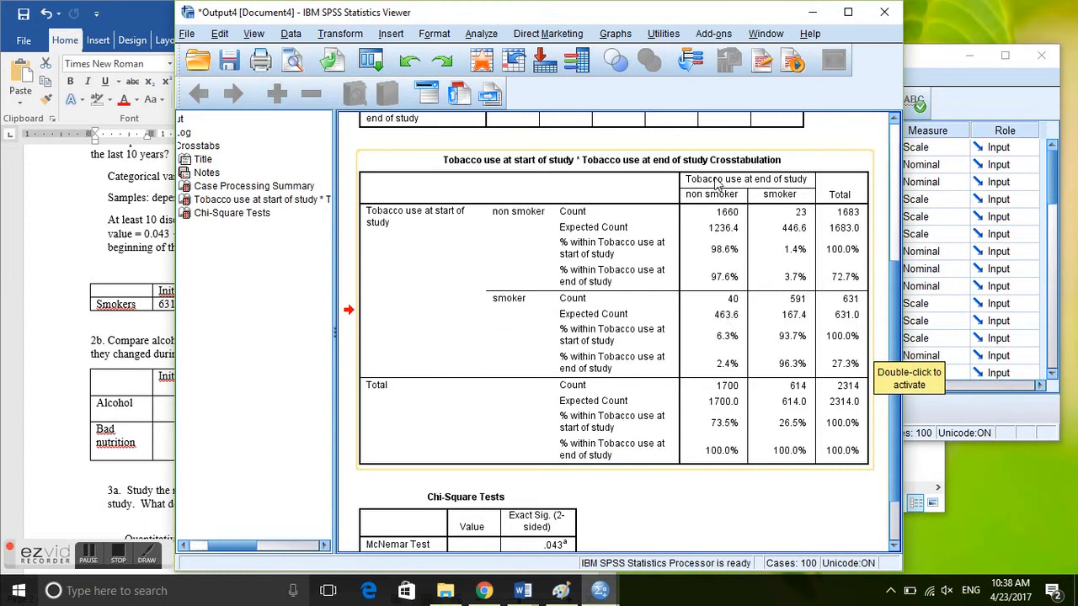
mouse_move(733, 304)
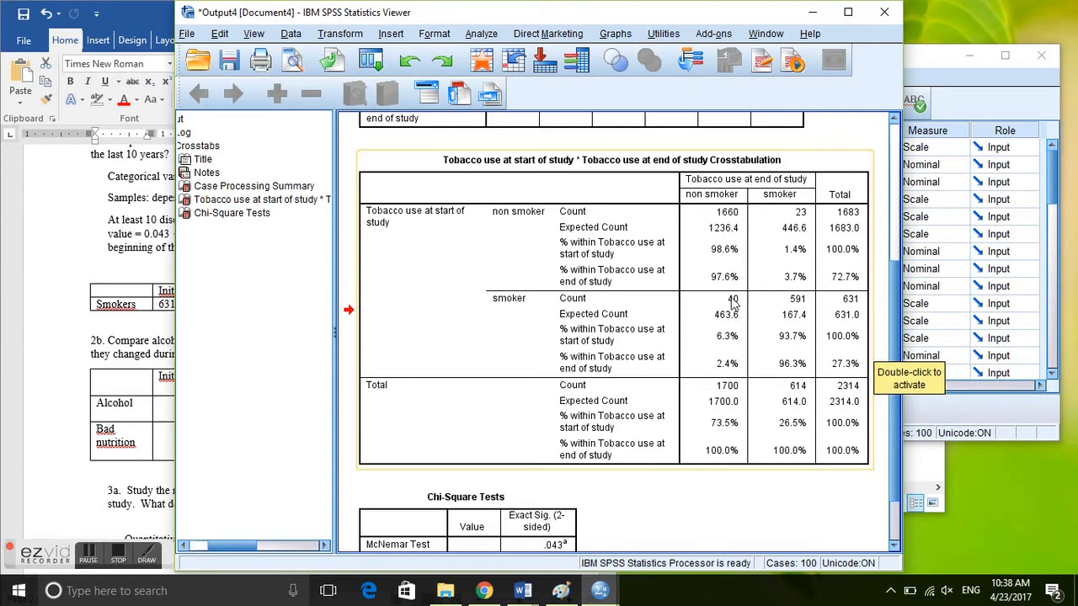
mouse_move(735, 301)
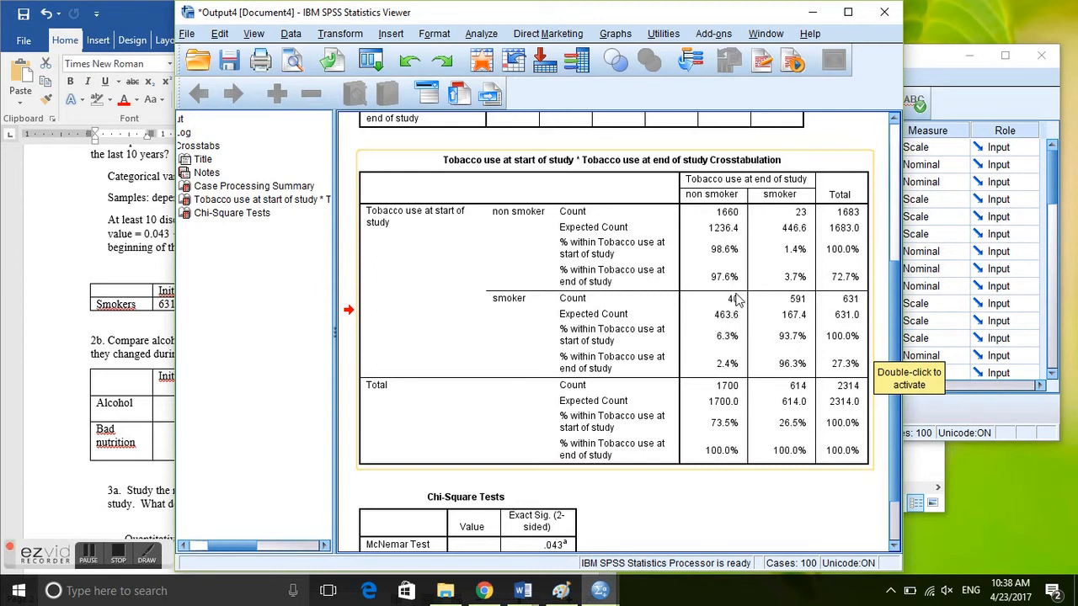
mouse_move(737, 303)
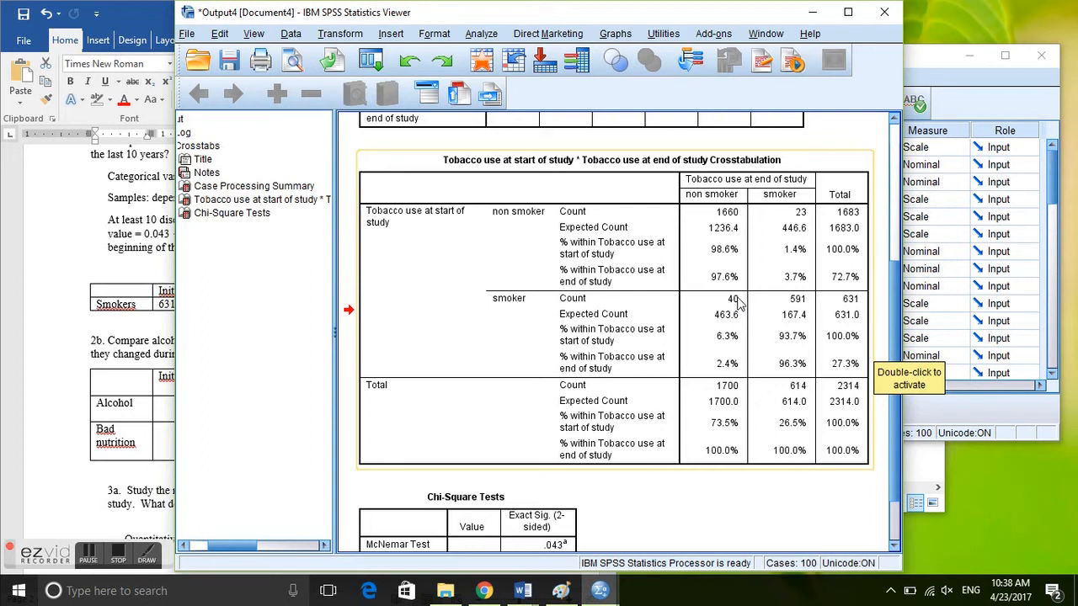
mouse_move(557, 240)
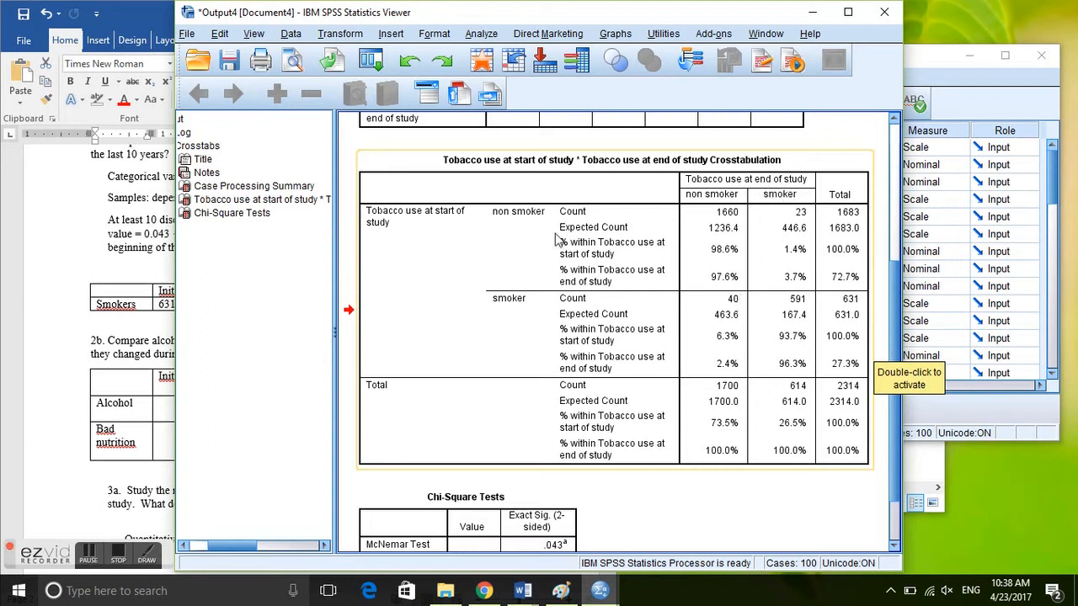
mouse_move(600, 214)
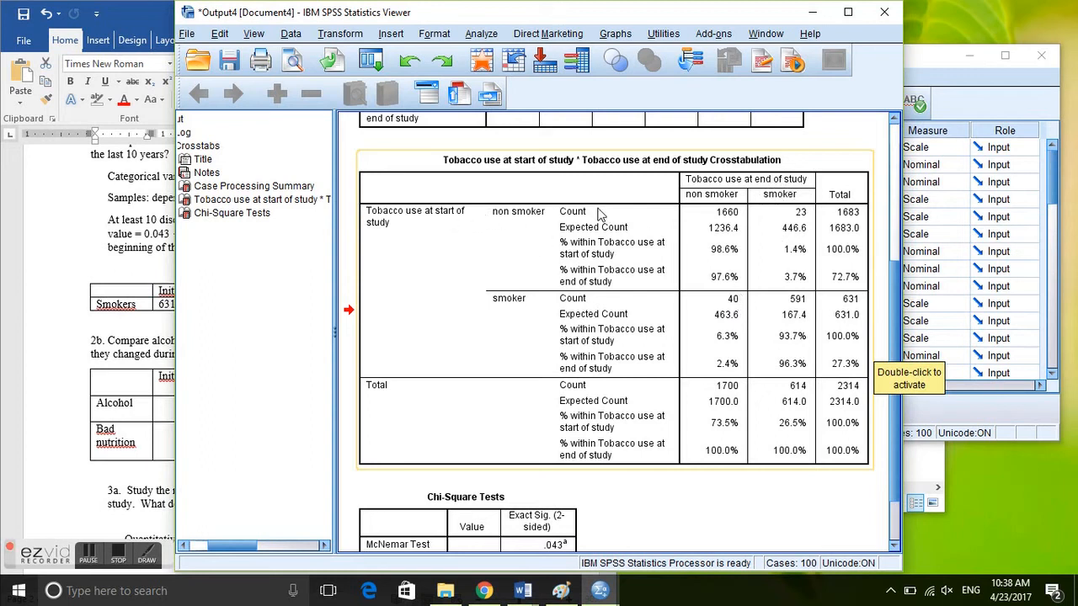
mouse_move(775, 202)
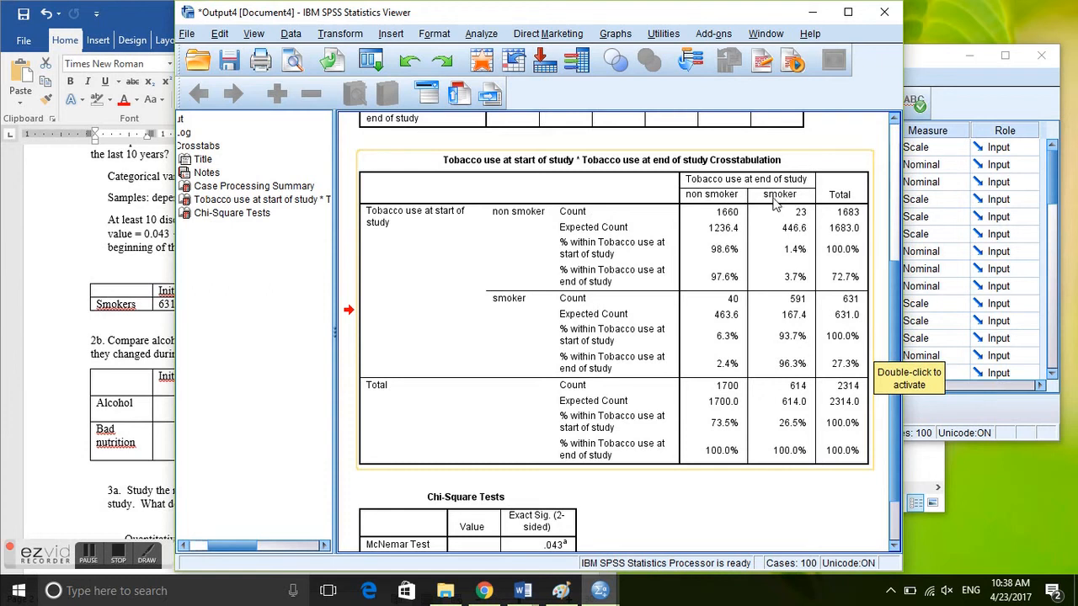
mouse_move(813, 211)
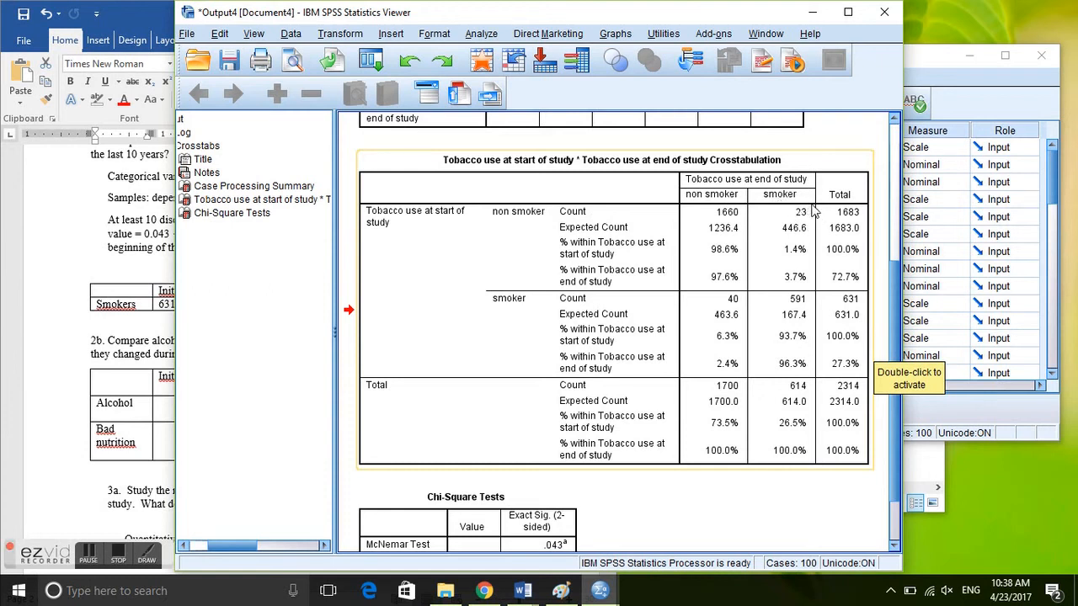
mouse_move(731, 294)
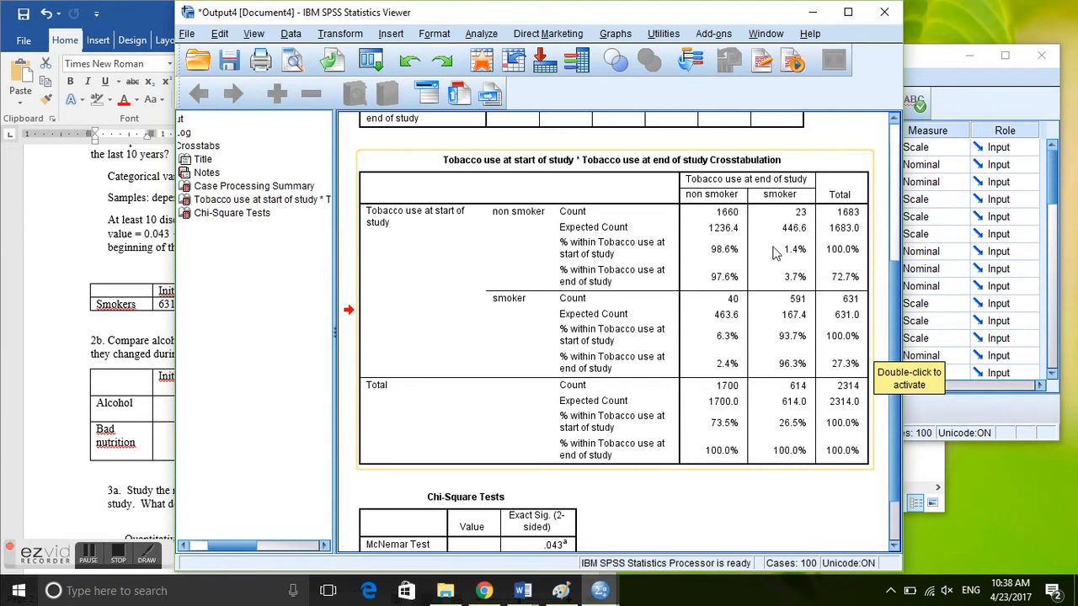
mouse_move(724, 320)
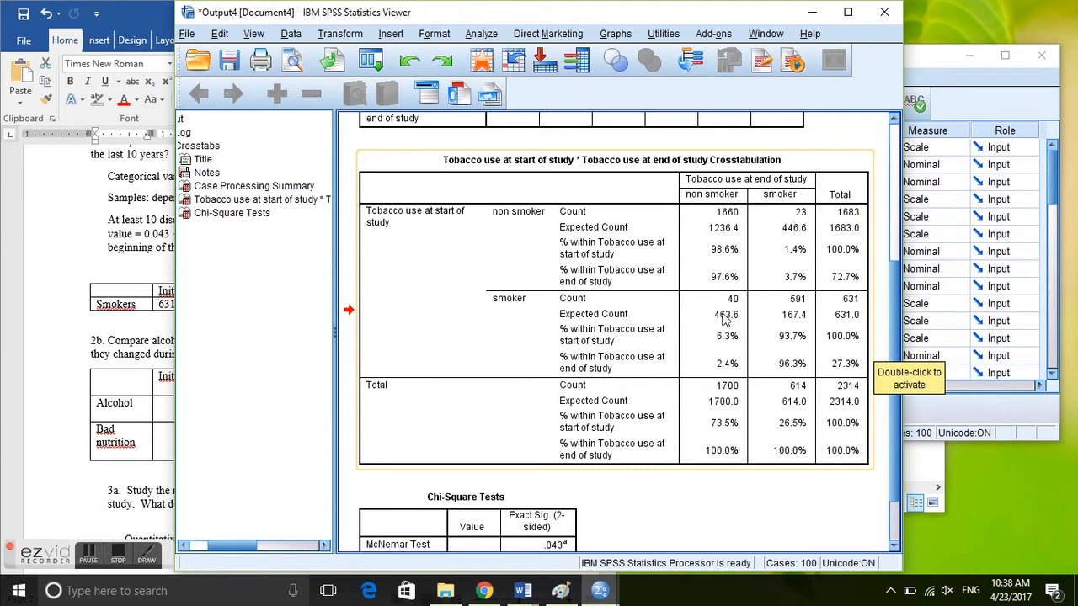
mouse_move(796, 230)
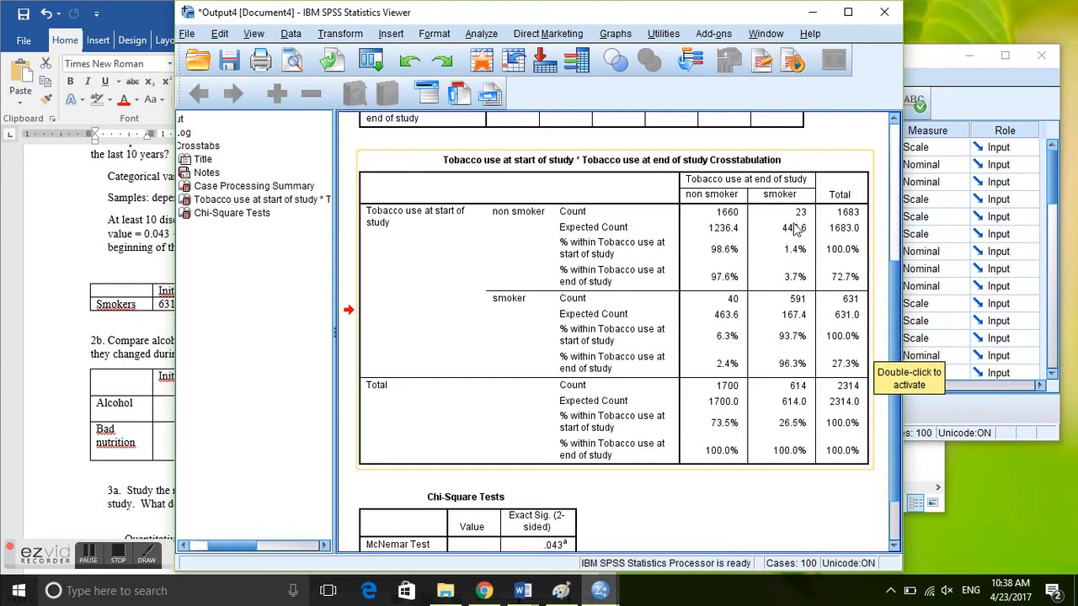
mouse_move(785, 234)
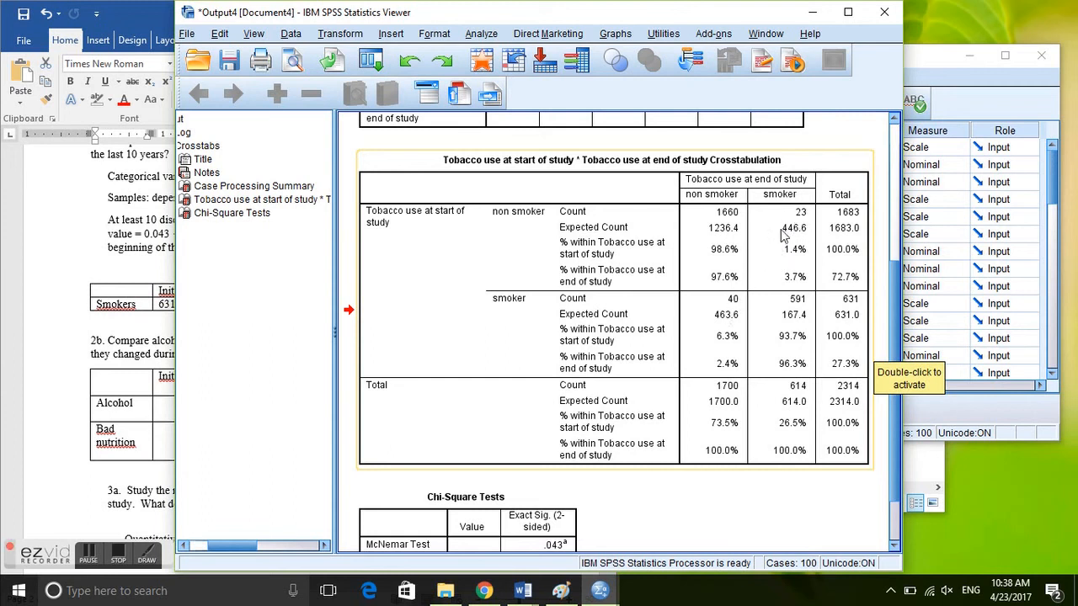
mouse_move(844, 298)
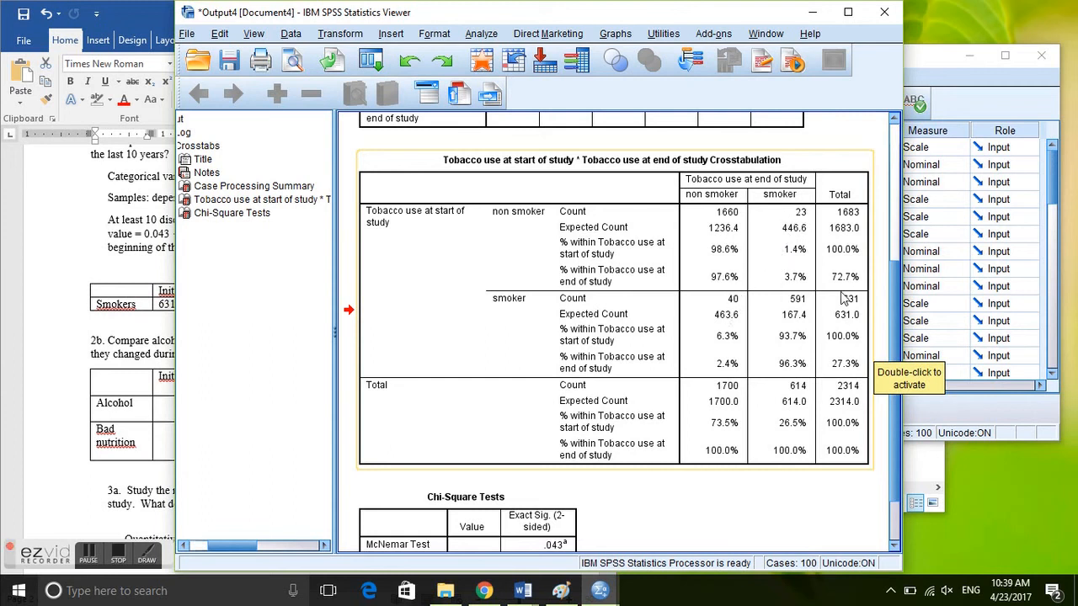
scroll(down, 3)
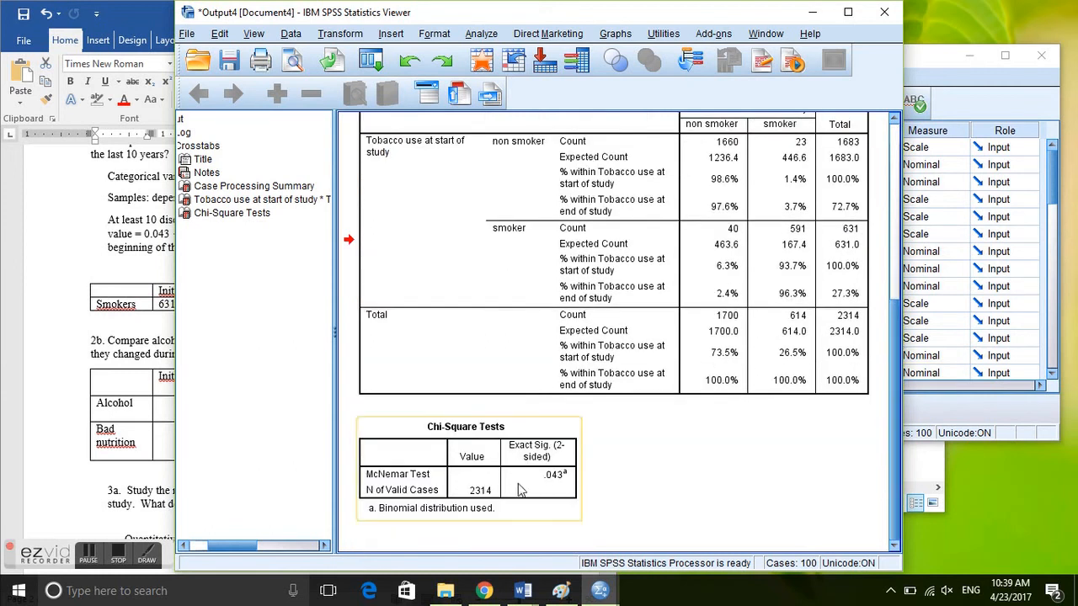
mouse_move(380, 482)
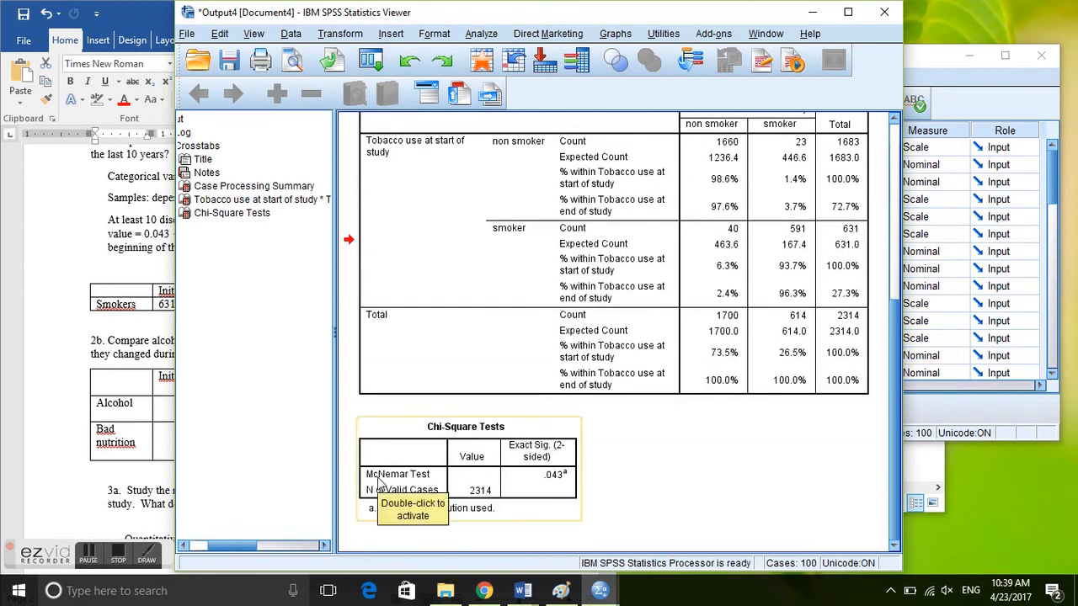
mouse_move(564, 446)
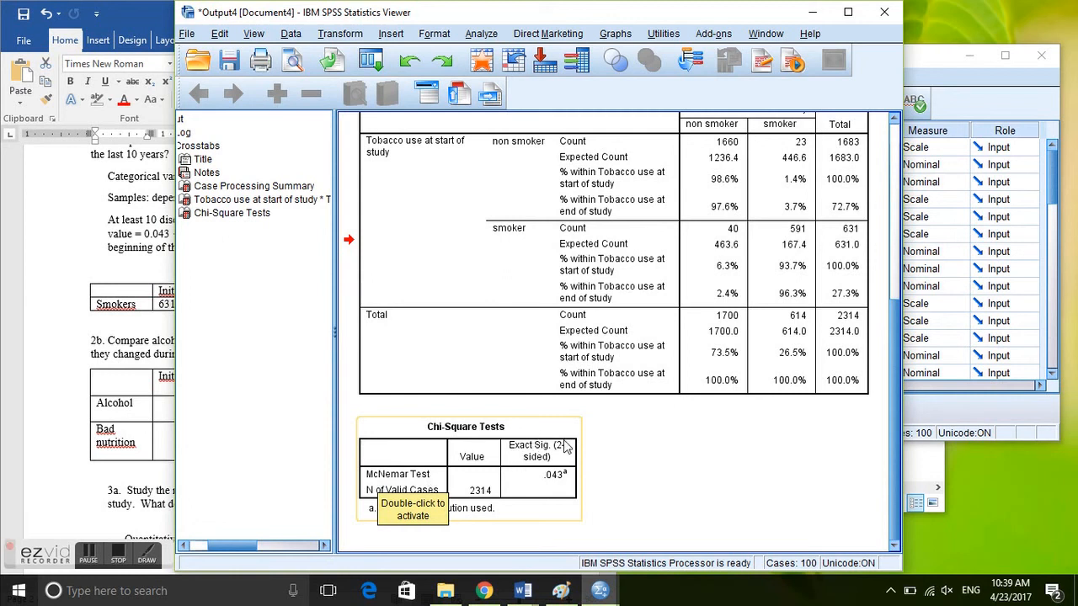
mouse_move(545, 485)
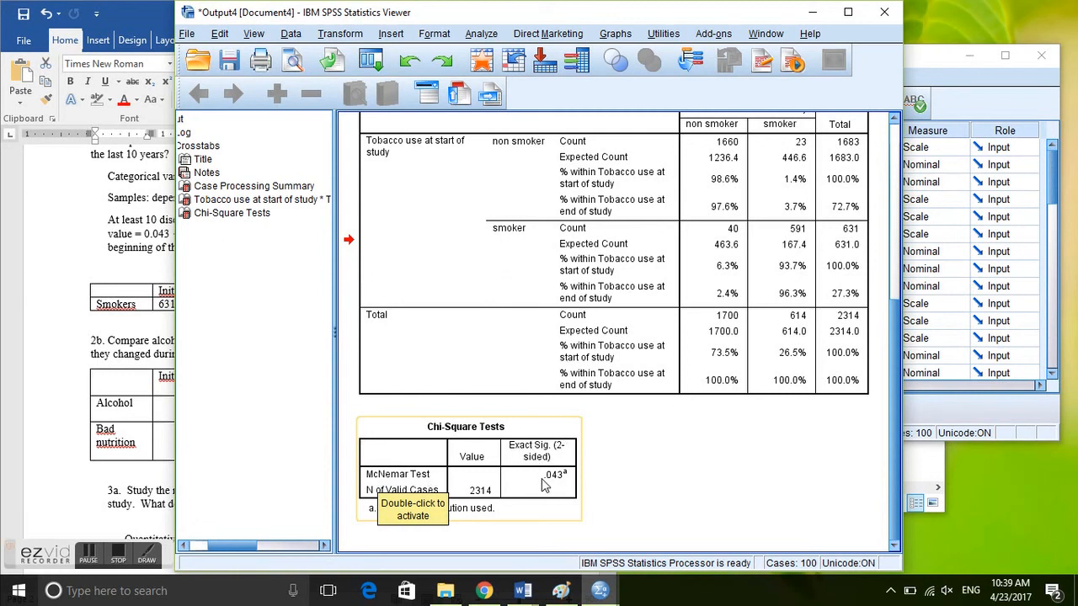
mouse_move(567, 484)
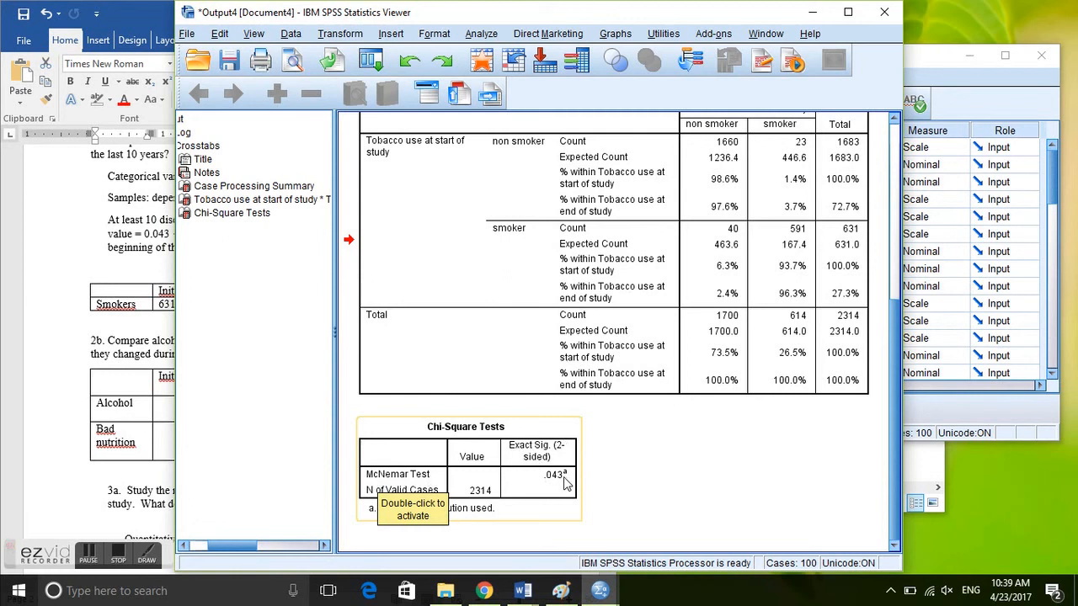
mouse_move(377, 441)
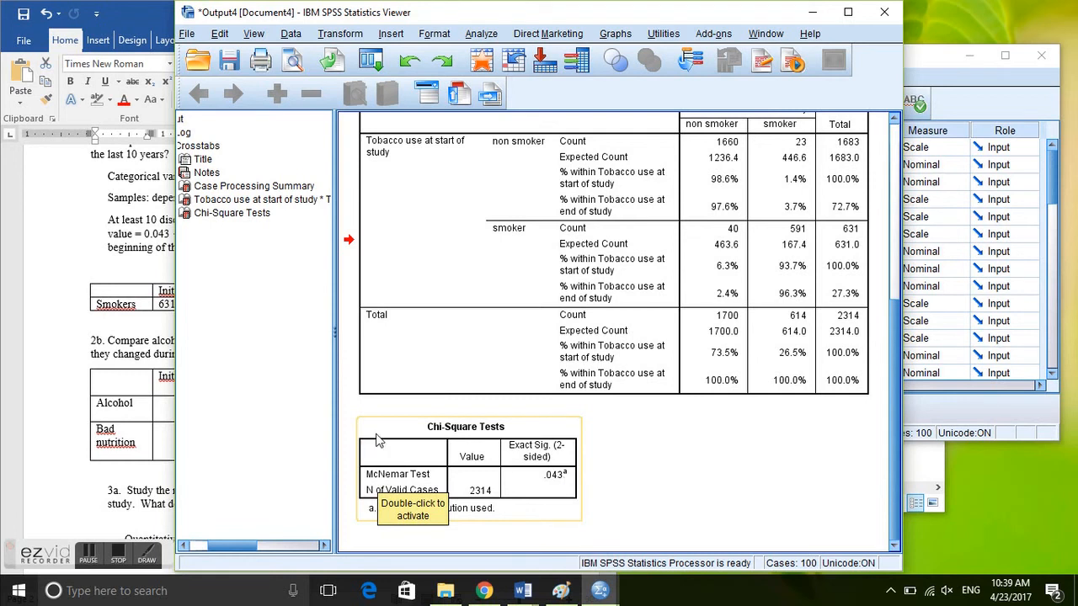